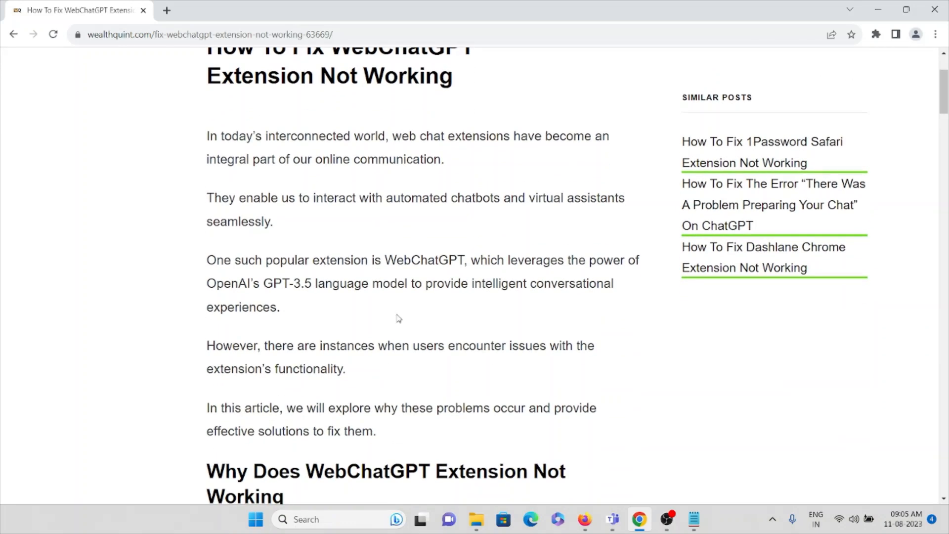
pyautogui.moveTo(396, 316)
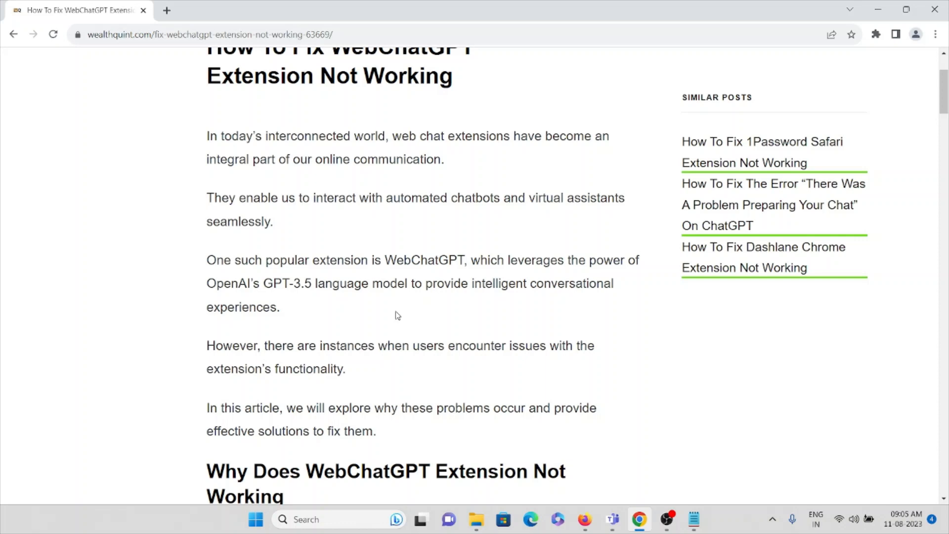
pyautogui.moveTo(397, 311)
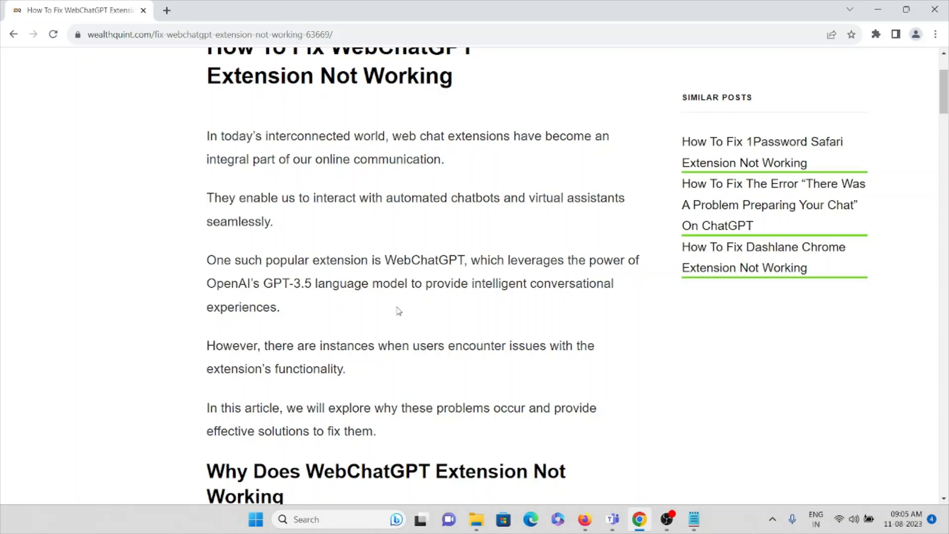
# Scroll the introduction until the 'Why Does WebChatGPT Extension Not Working' heading sits mid-page
pyautogui.scroll(-3)
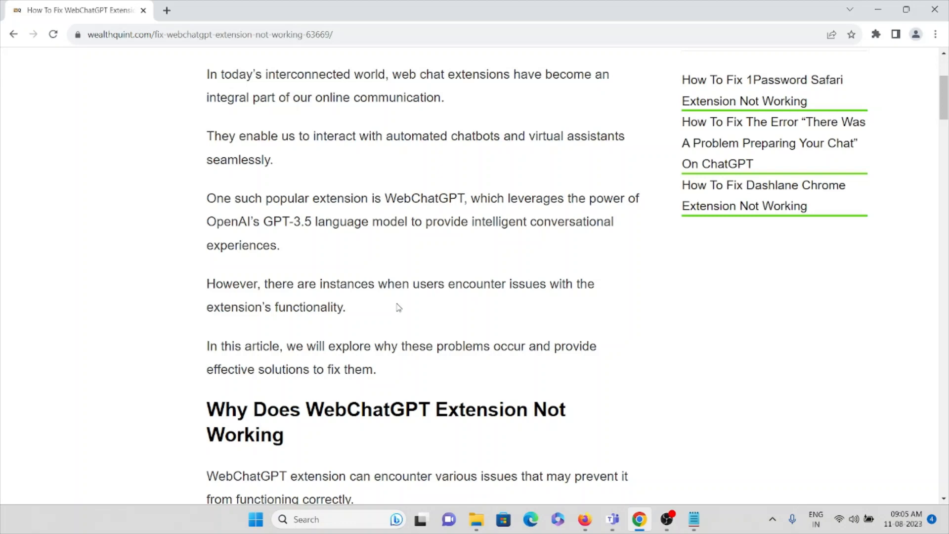
# Scroll past the WebChatGPT screenshot to causes '1. Outdated WebChatGPT Extension' and '2. Compatibility Issues'
pyautogui.scroll(-3)
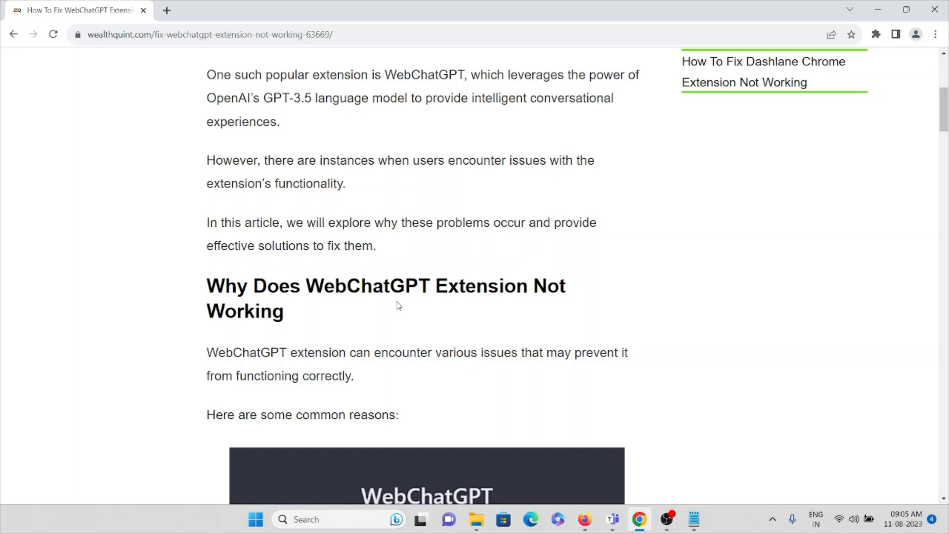
pyautogui.scroll(-3)
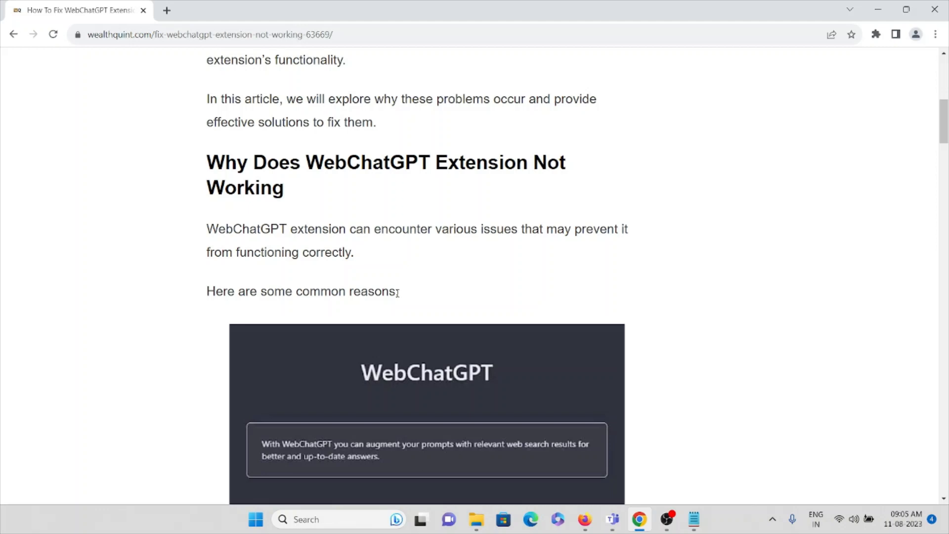
pyautogui.moveTo(399, 285)
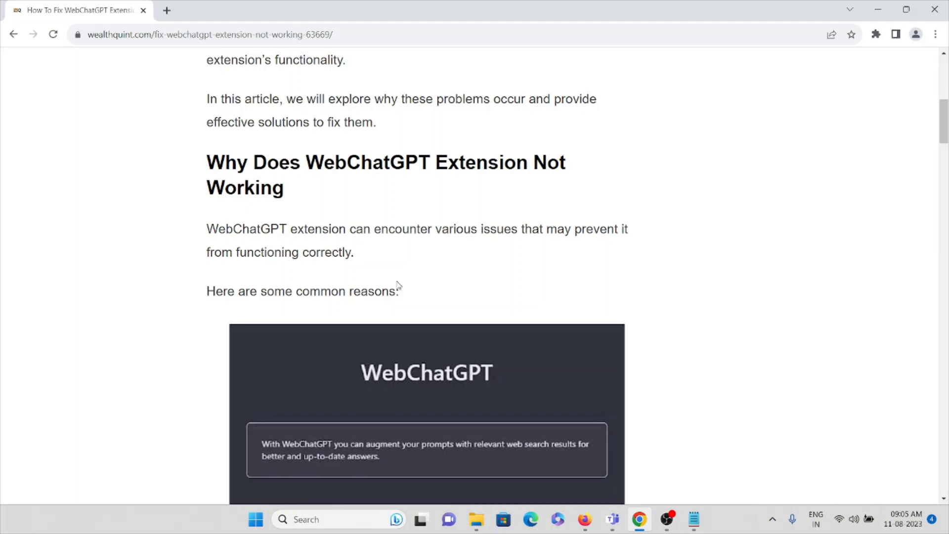
pyautogui.scroll(-3)
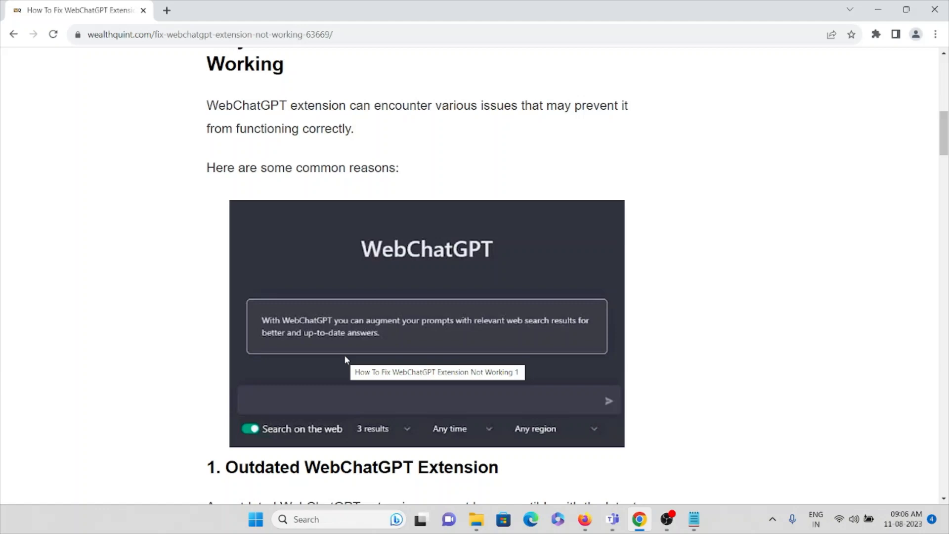
pyautogui.scroll(-3)
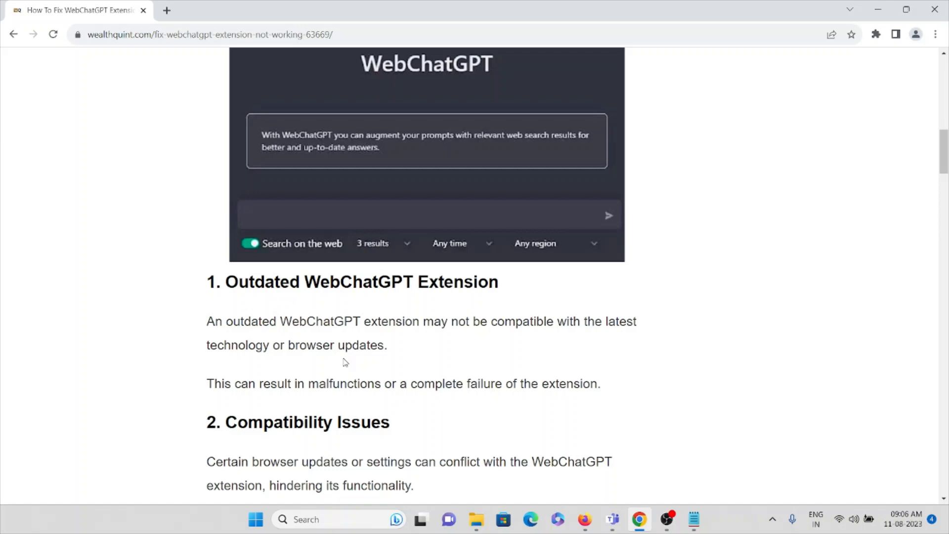
# Scroll through '3. ChatGPT Issue' and '4. Corrupted Files' until '5. Conflicts With Other Extensions' appears
pyautogui.scroll(-3)
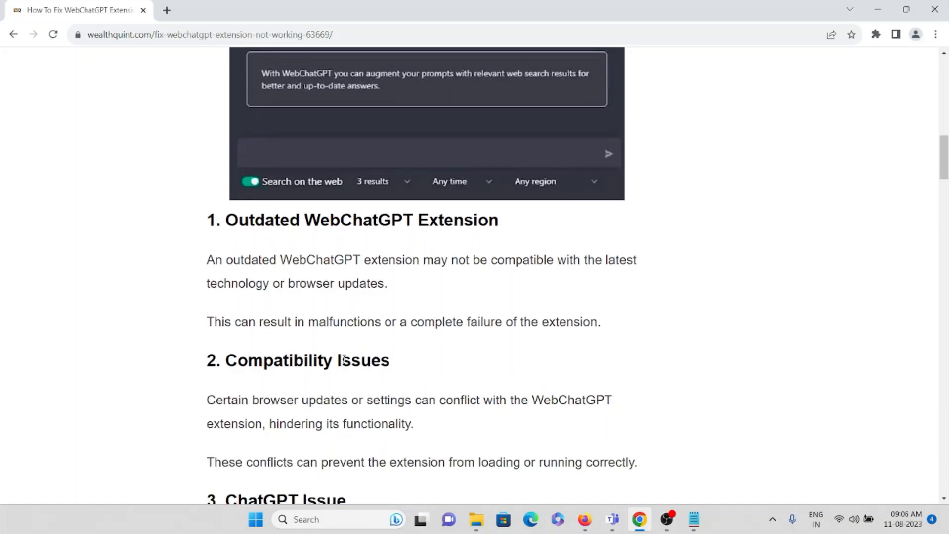
pyautogui.scroll(-3)
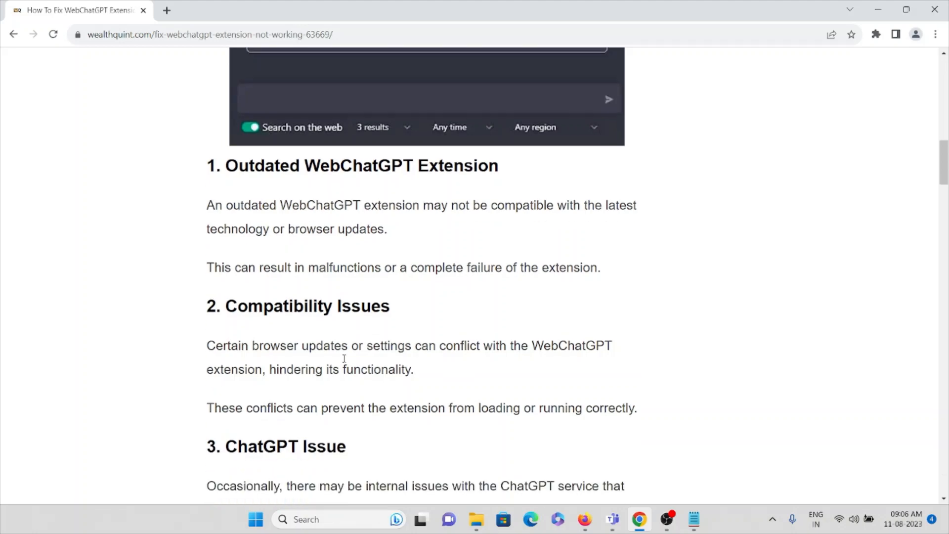
pyautogui.scroll(-3)
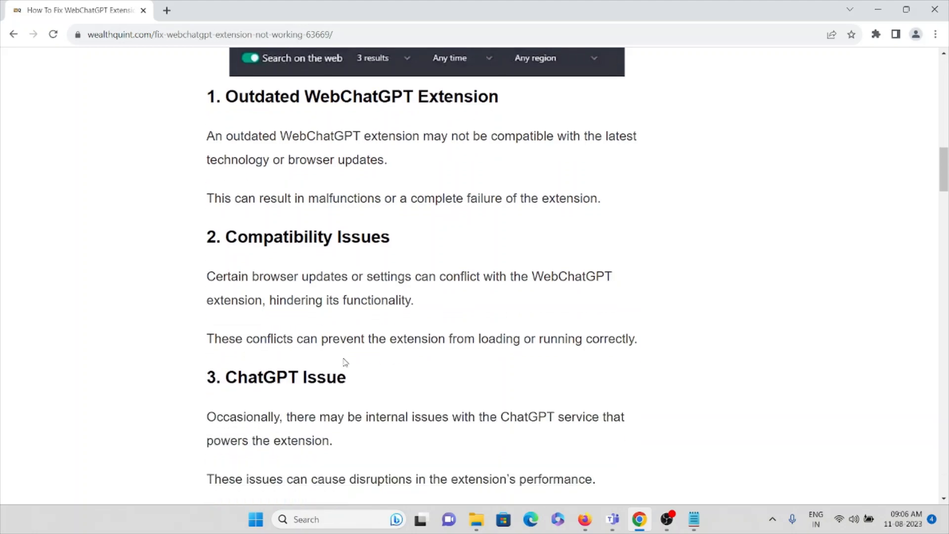
pyautogui.moveTo(408, 363)
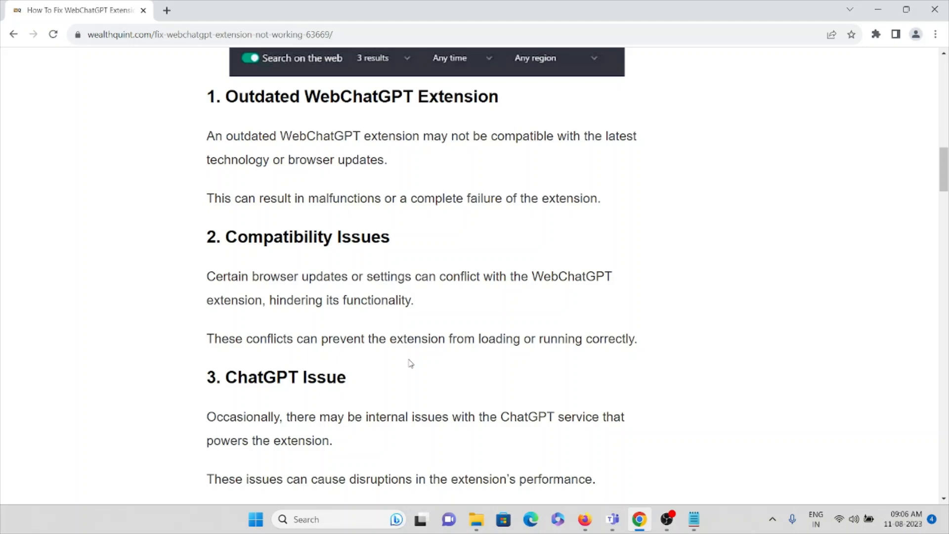
pyautogui.moveTo(409, 362)
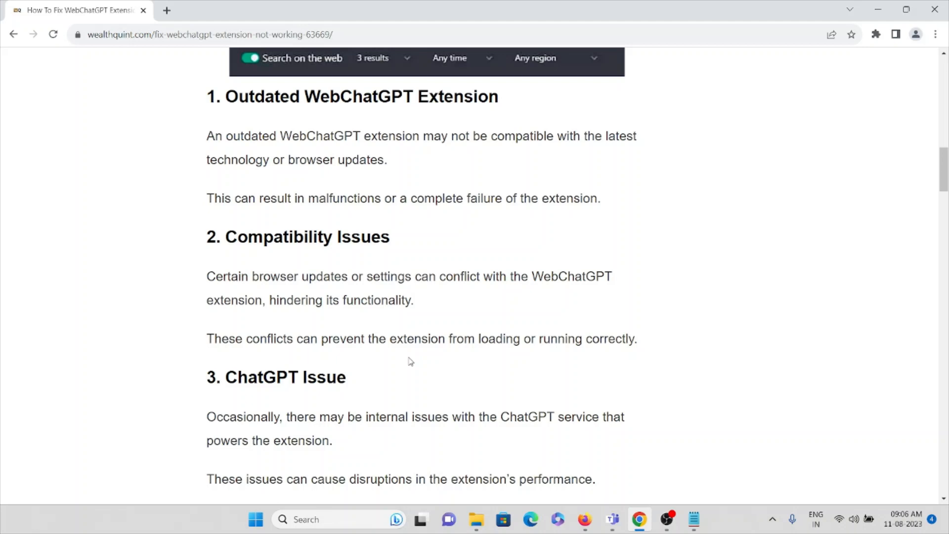
pyautogui.scroll(-3)
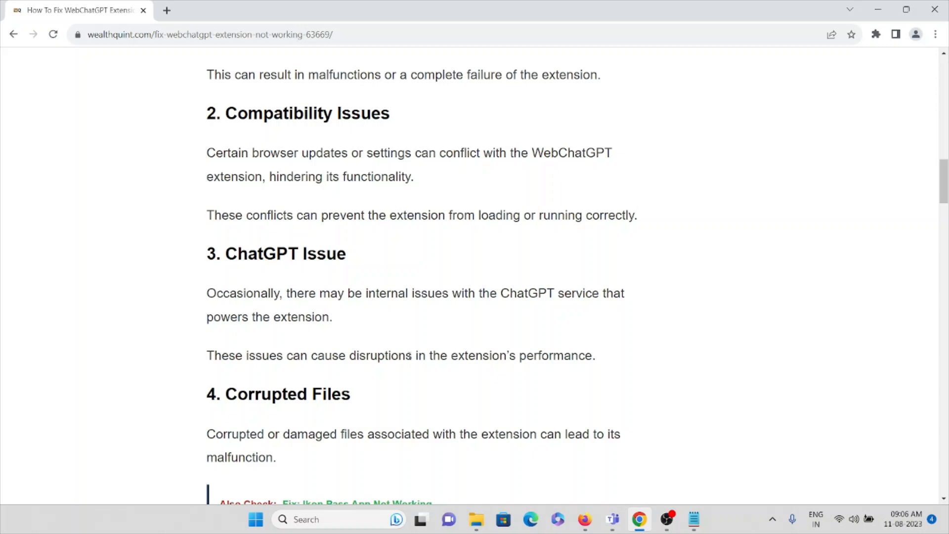
pyautogui.moveTo(410, 336)
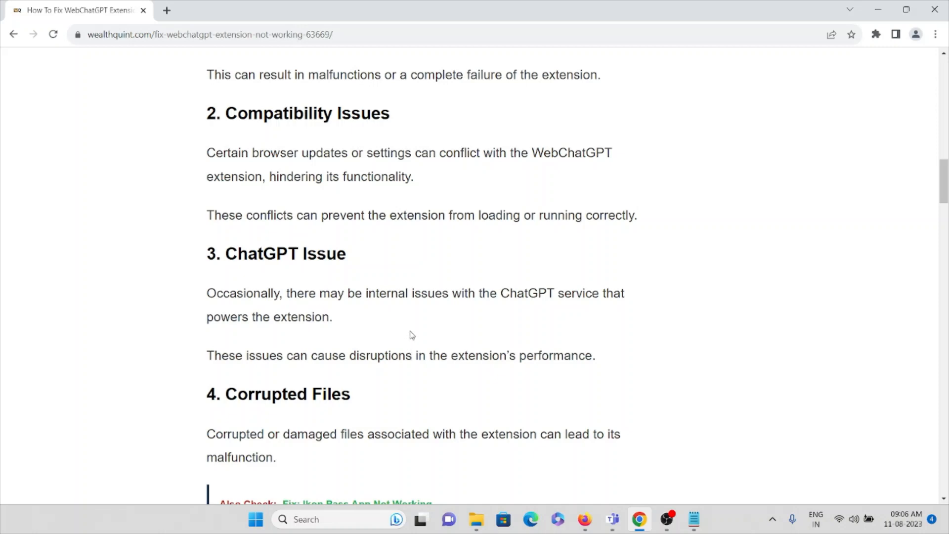
pyautogui.moveTo(411, 332)
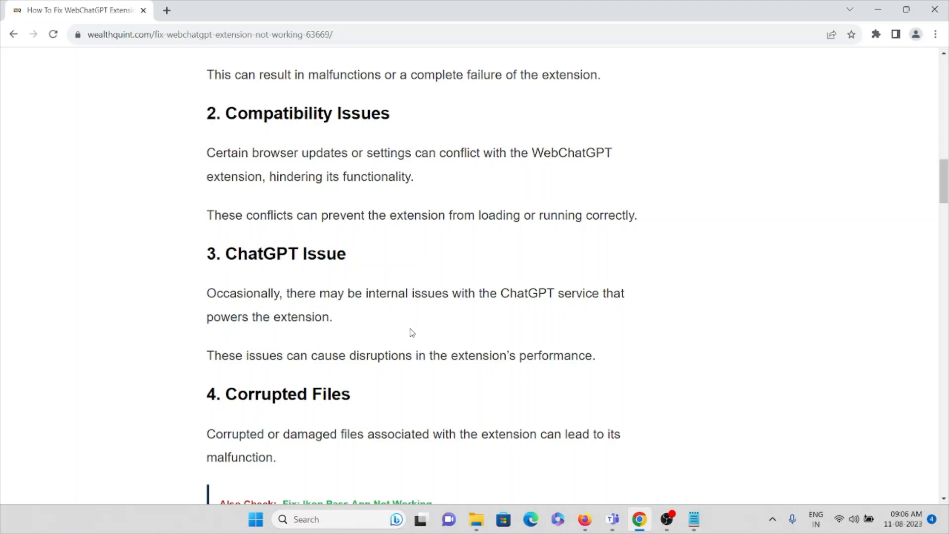
pyautogui.moveTo(372, 333)
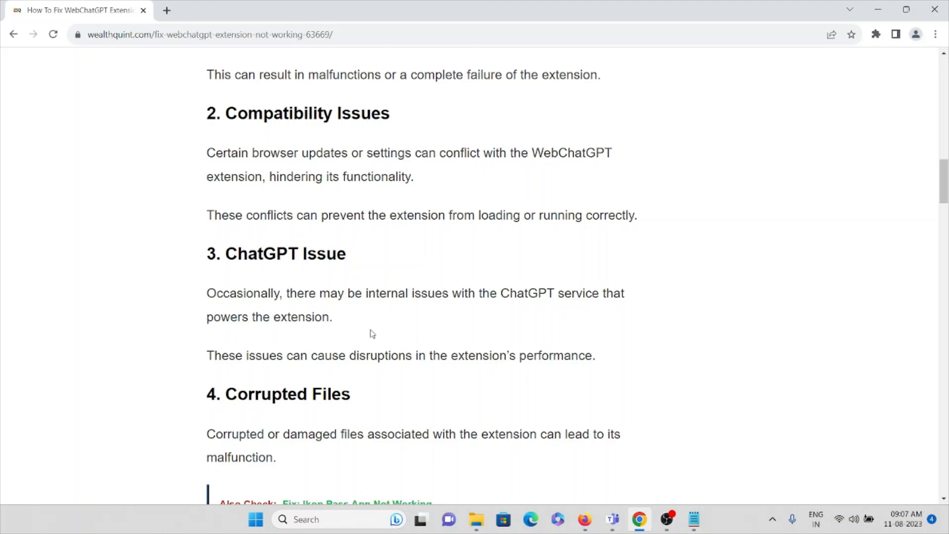
pyautogui.scroll(-3)
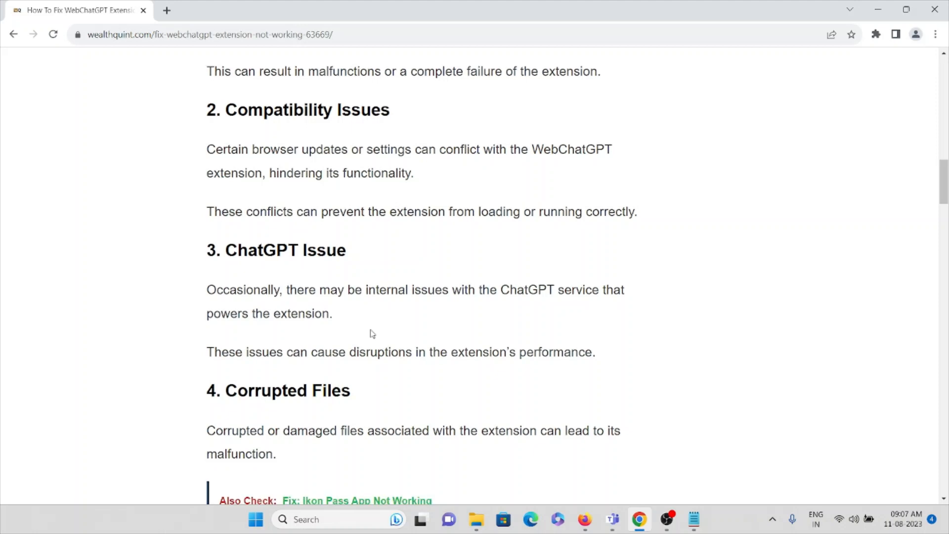
pyautogui.scroll(-3)
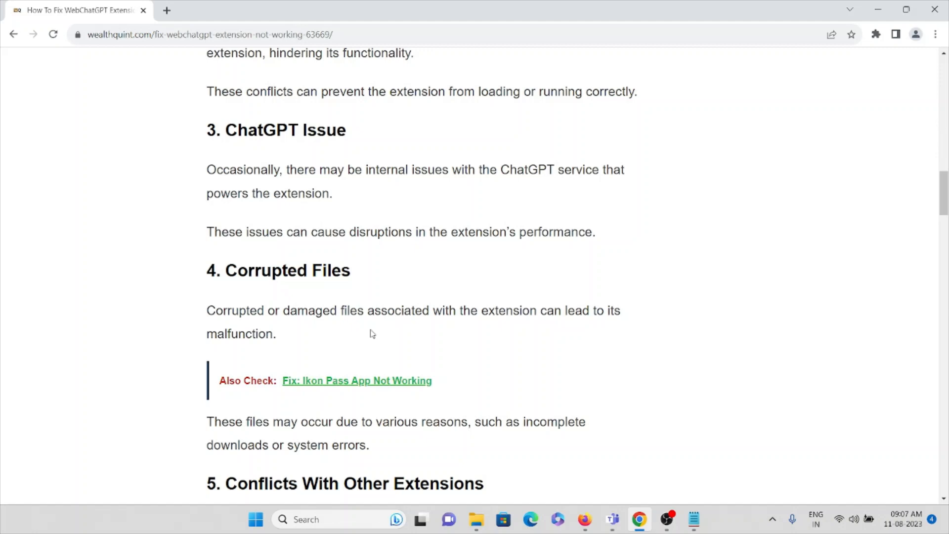
# Scroll past cause 5 into the 'How To Fix' section showing the network and server status checks
pyautogui.scroll(-3)
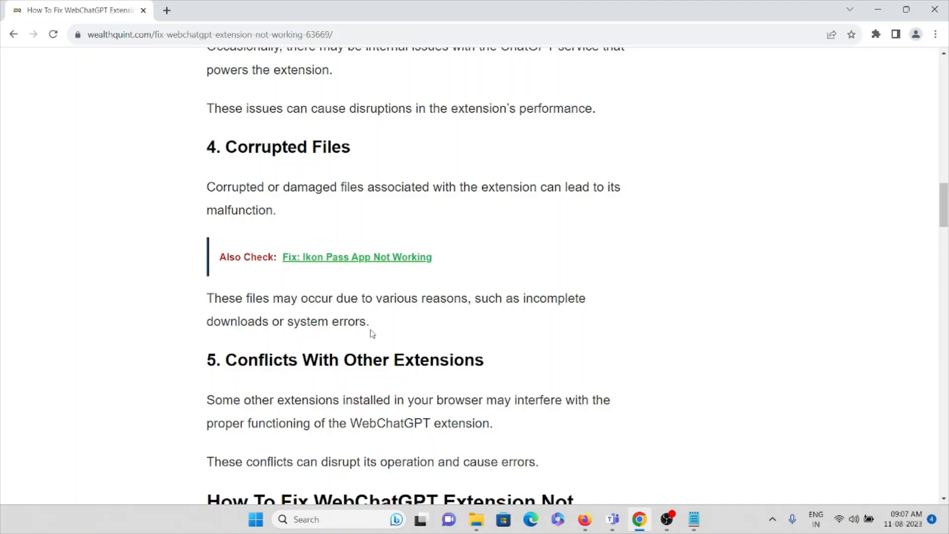
pyautogui.scroll(-3)
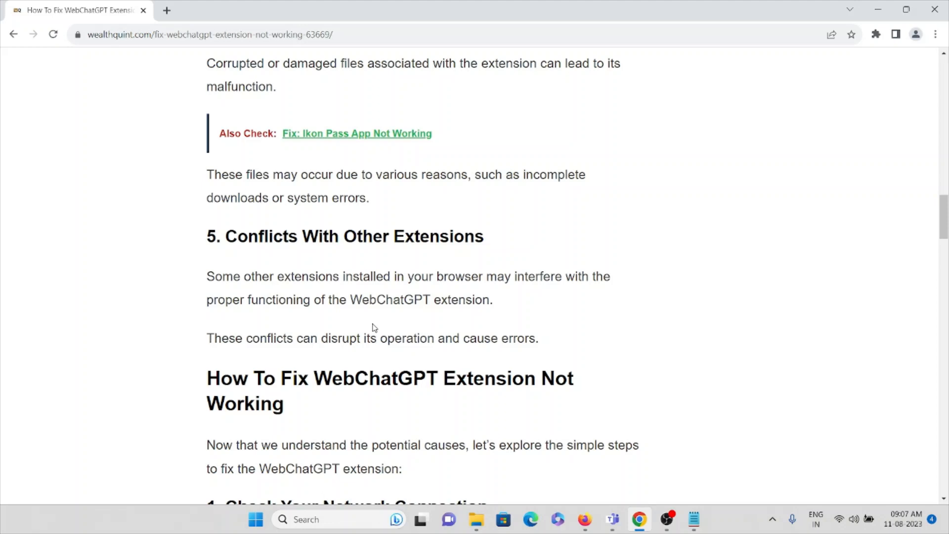
pyautogui.moveTo(368, 332)
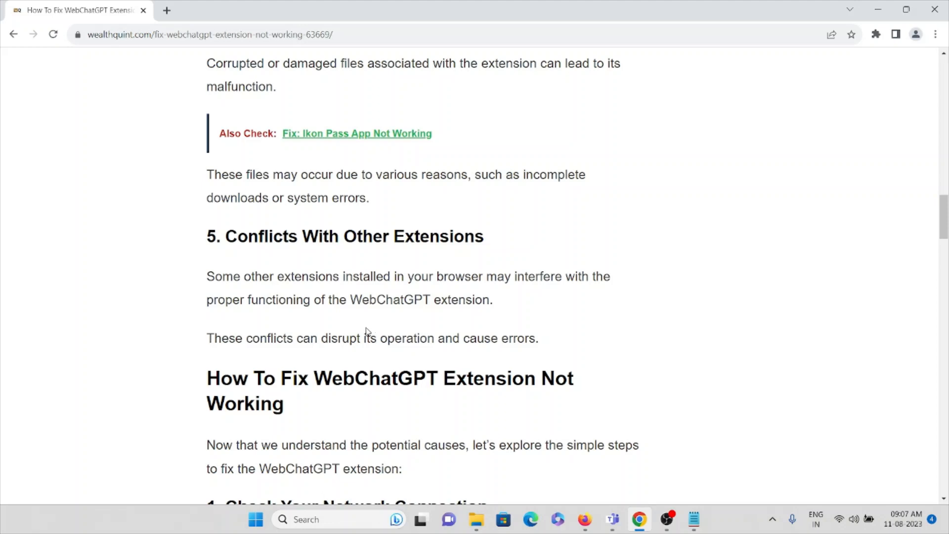
pyautogui.moveTo(436, 298)
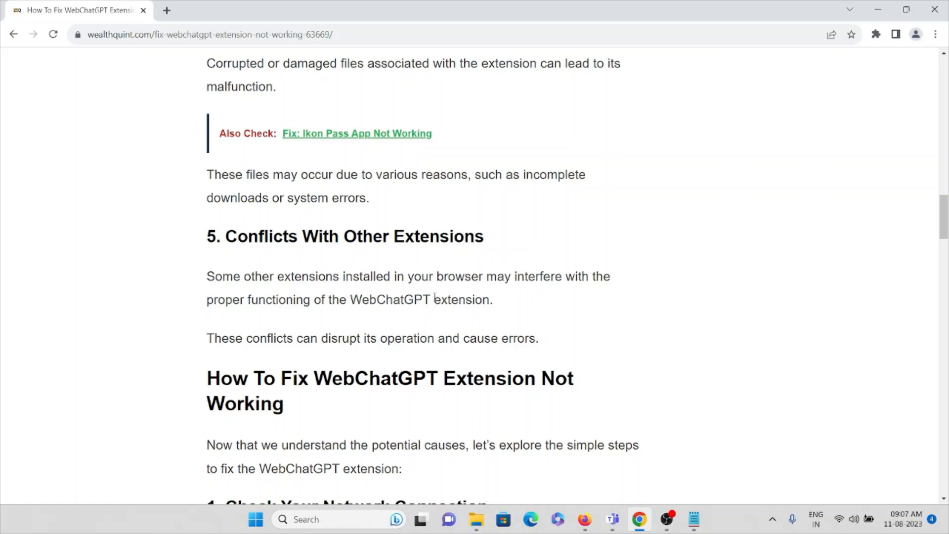
pyautogui.scroll(-3)
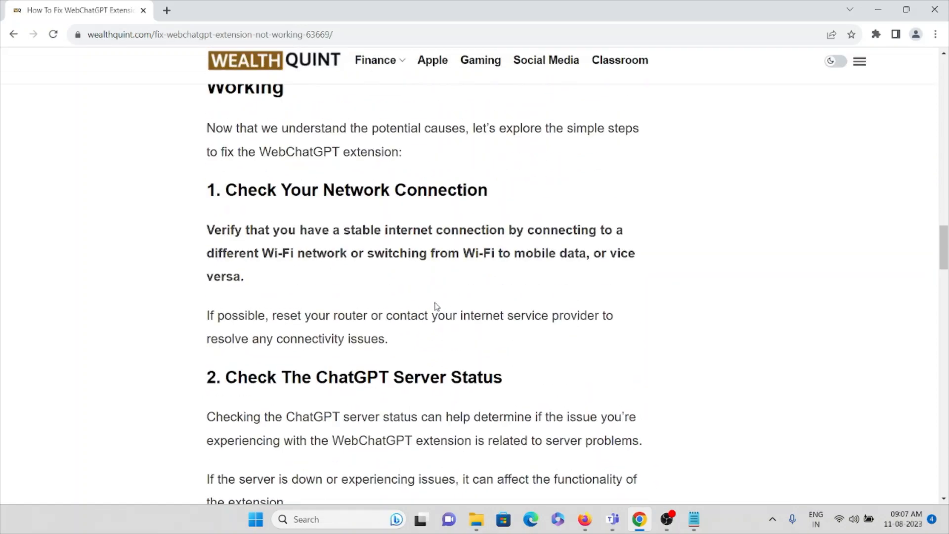
# Scroll so '1. Check Your Network Connection' is near the top and the server-status fix shows fully
pyautogui.scroll(3)
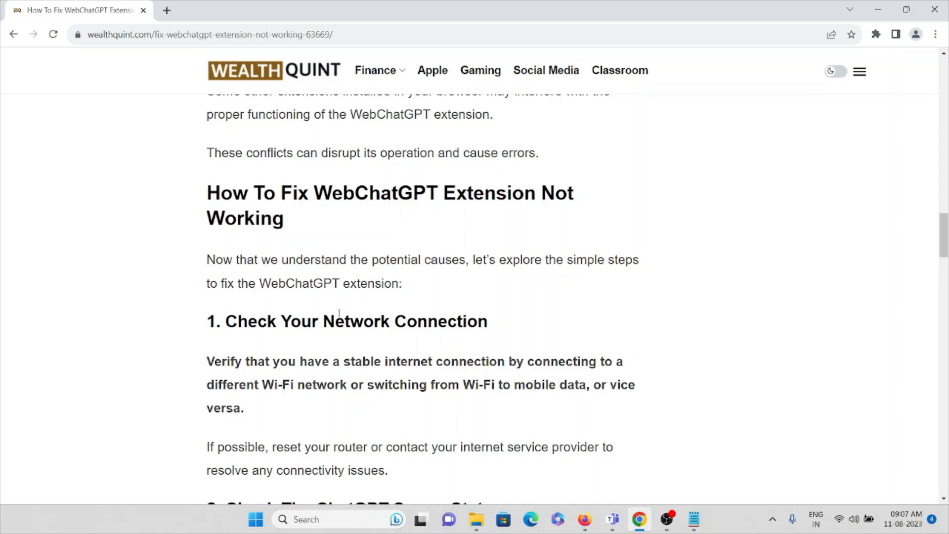
pyautogui.scroll(-3)
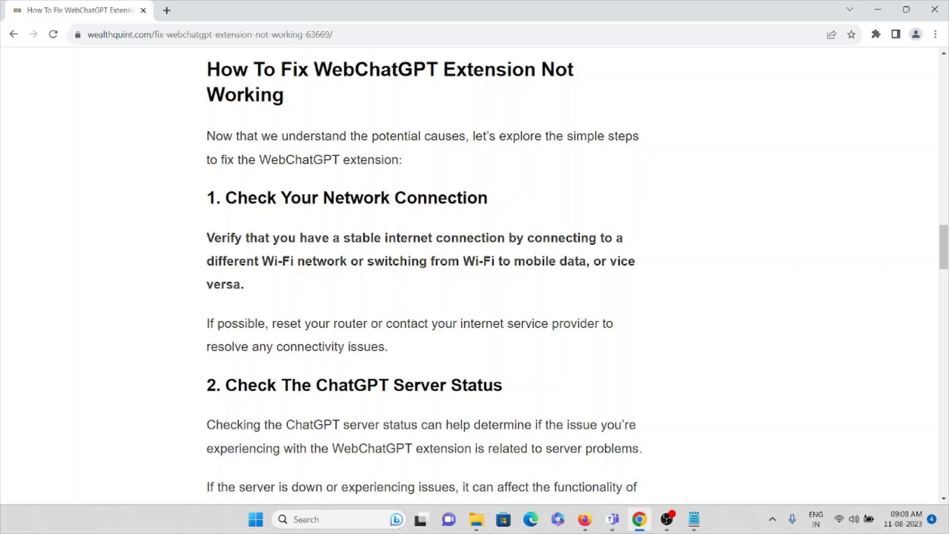
pyautogui.moveTo(505, 320)
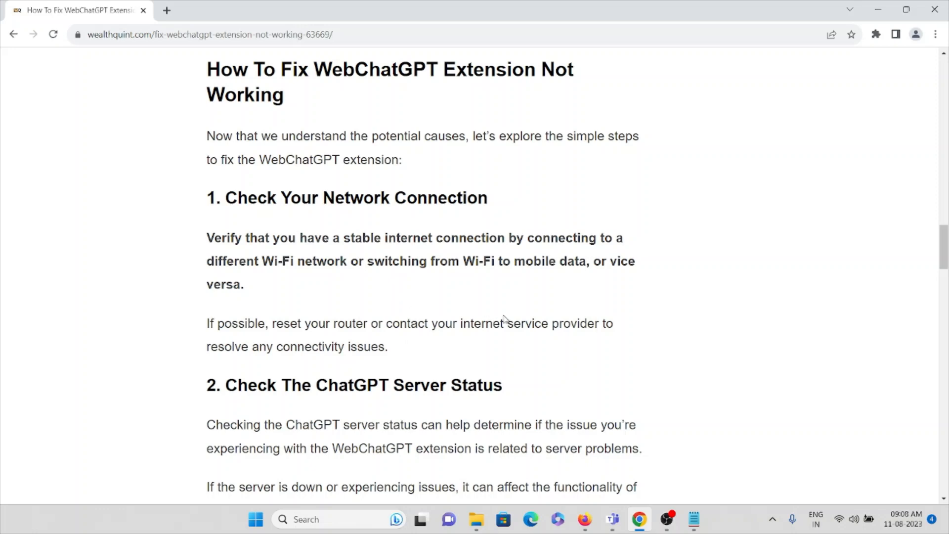
pyautogui.moveTo(515, 308)
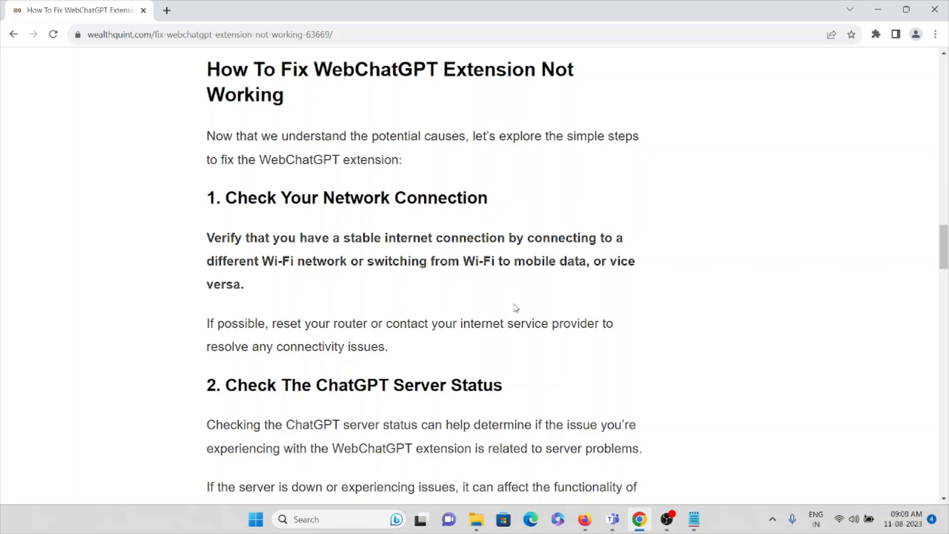
pyautogui.moveTo(539, 282)
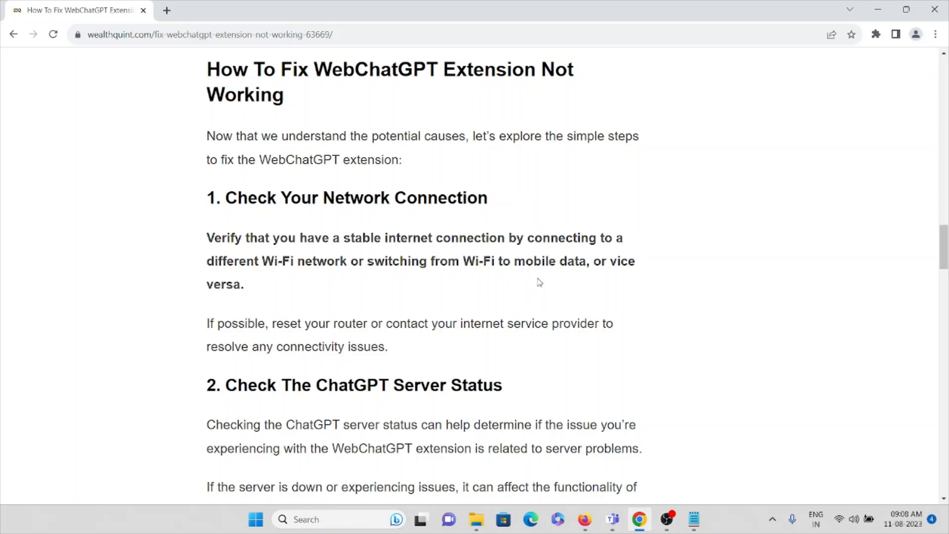
pyautogui.scroll(-3)
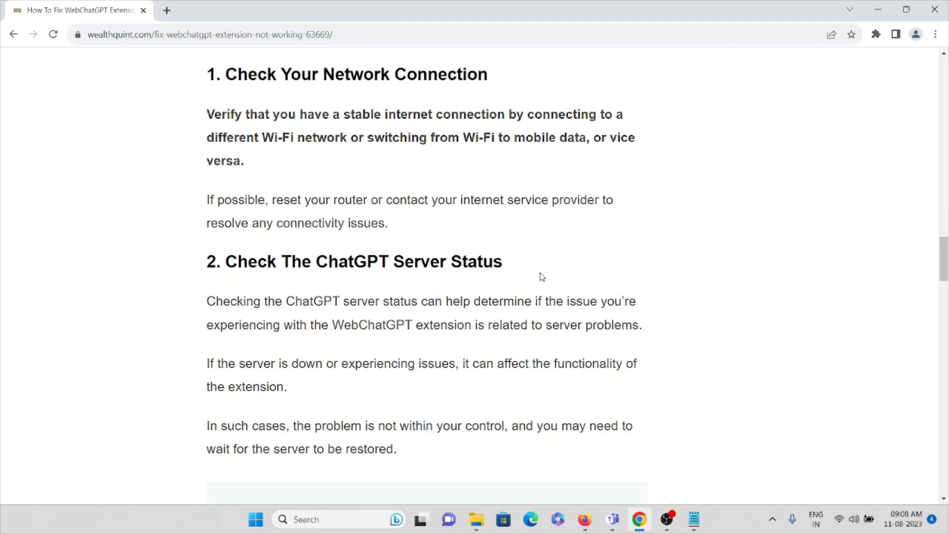
# Scroll to '2. Check The ChatGPT Server Status' with the OpenAI status image and status.openai.com link
pyautogui.scroll(-3)
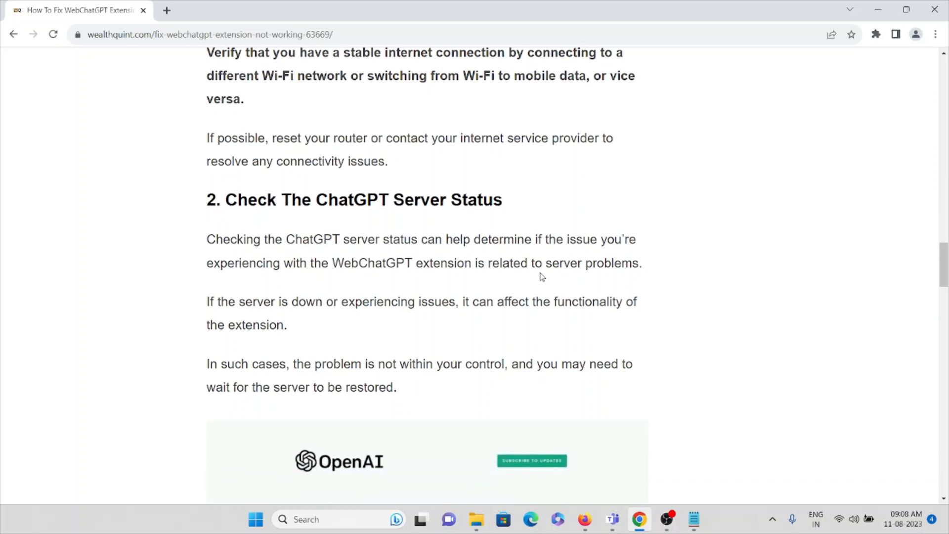
pyautogui.moveTo(541, 280)
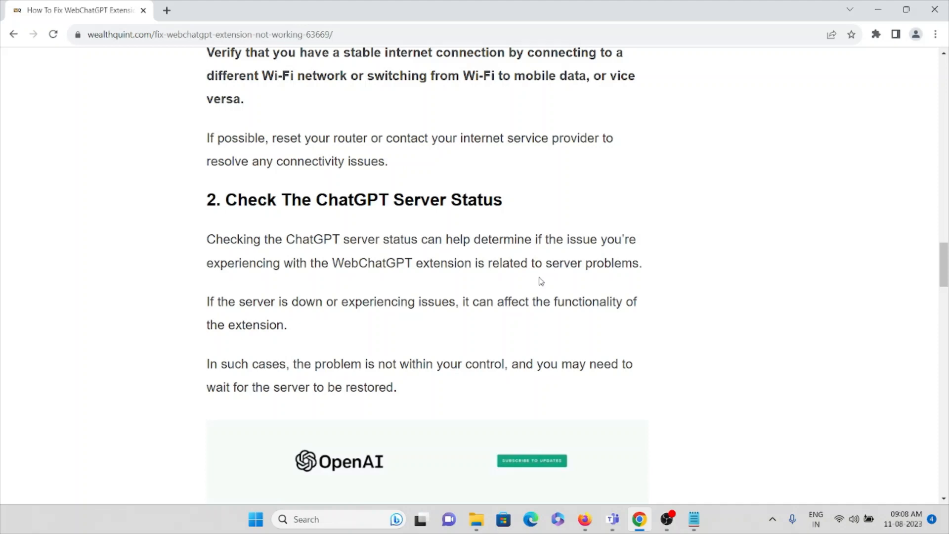
pyautogui.moveTo(541, 276)
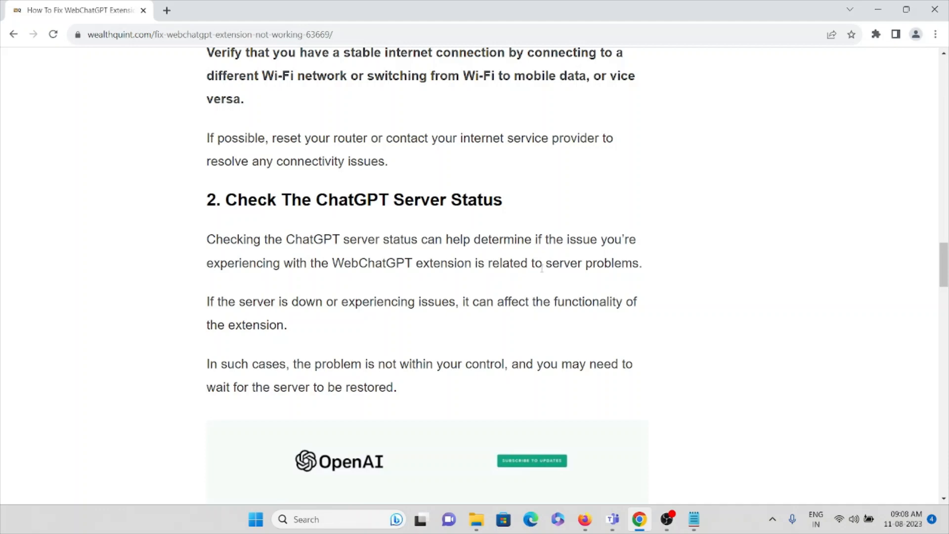
pyautogui.moveTo(542, 300)
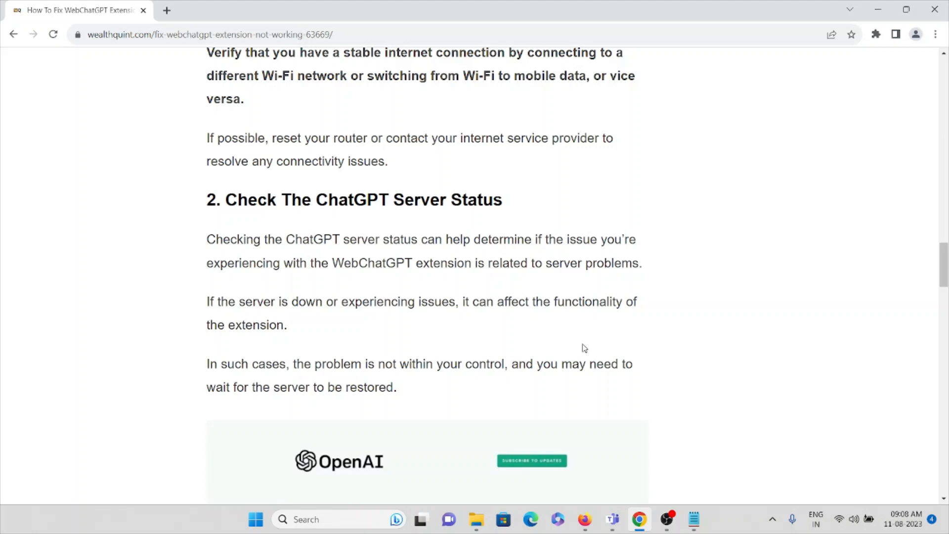
pyautogui.moveTo(586, 335)
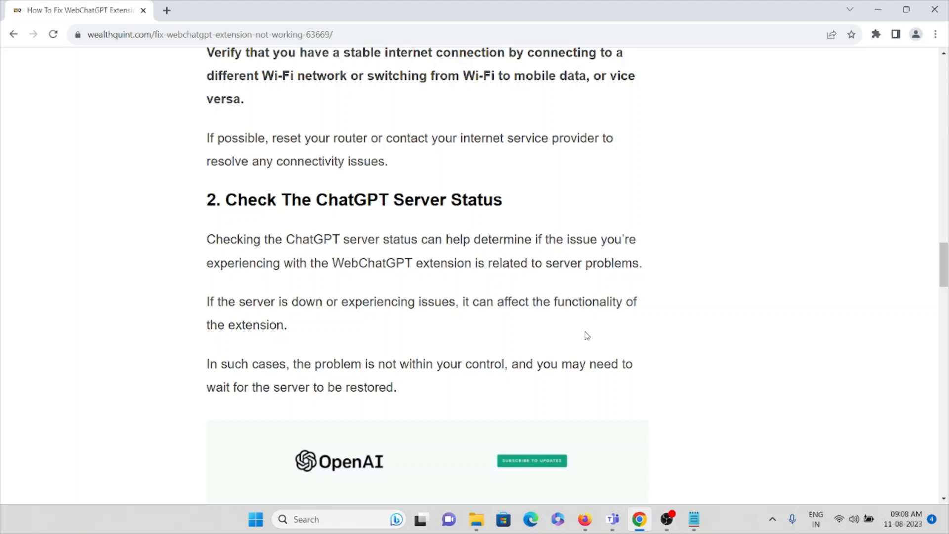
pyautogui.scroll(-3)
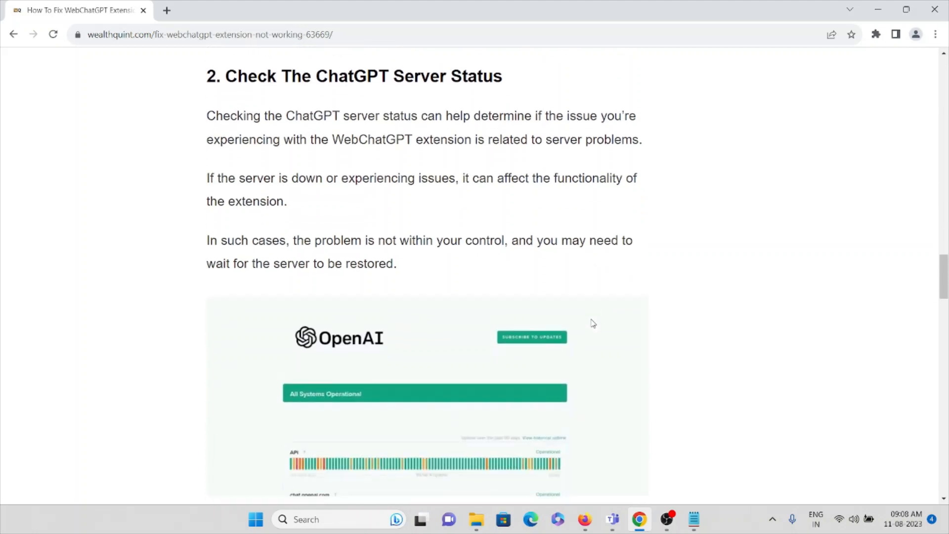
pyautogui.scroll(-3)
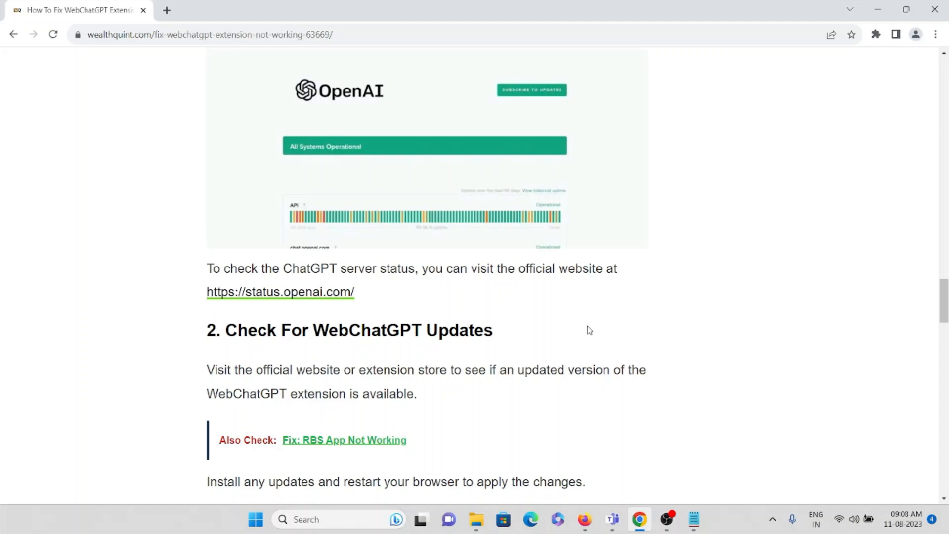
# View status.openai.com in a new tab, scroll its past incidents, then return to the article tab
pyautogui.click(279, 292)
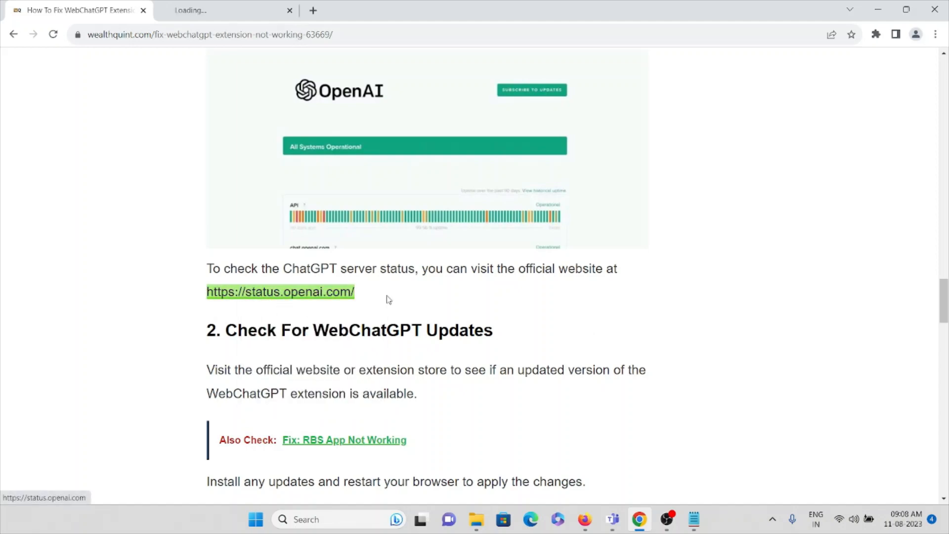
pyautogui.click(280, 292)
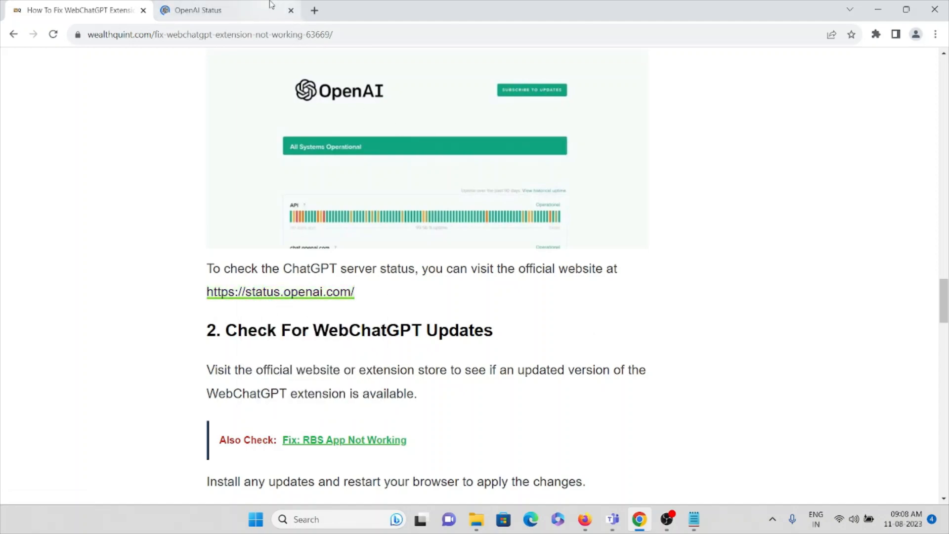
pyautogui.click(198, 10)
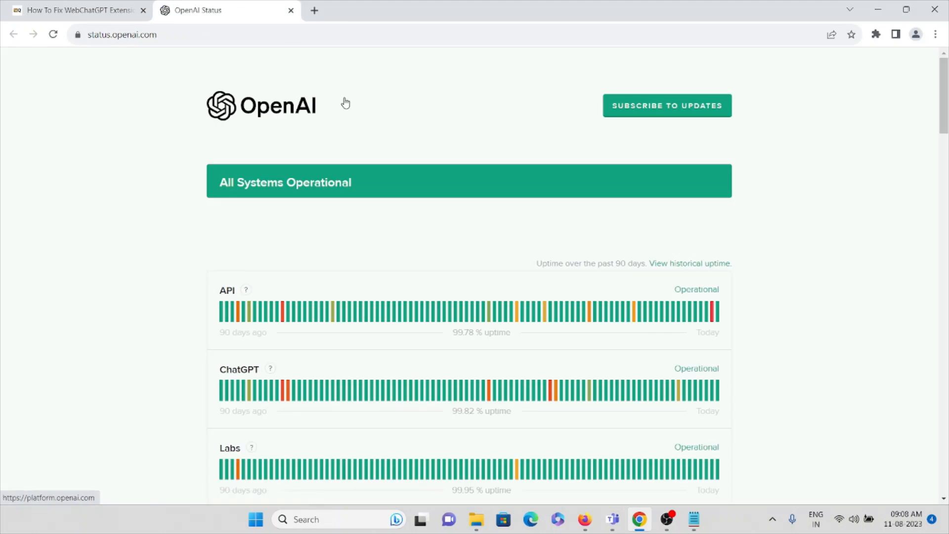
pyautogui.scroll(-3)
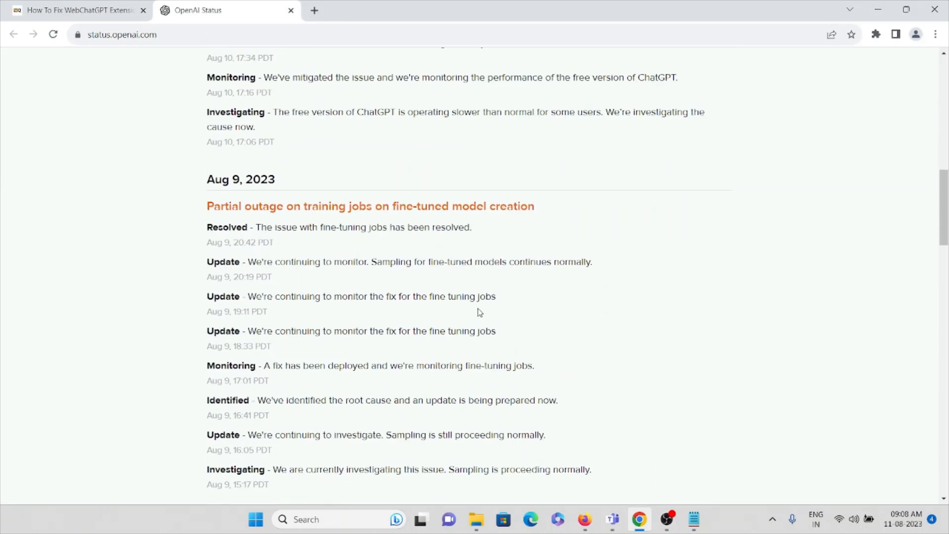
pyautogui.scroll(3)
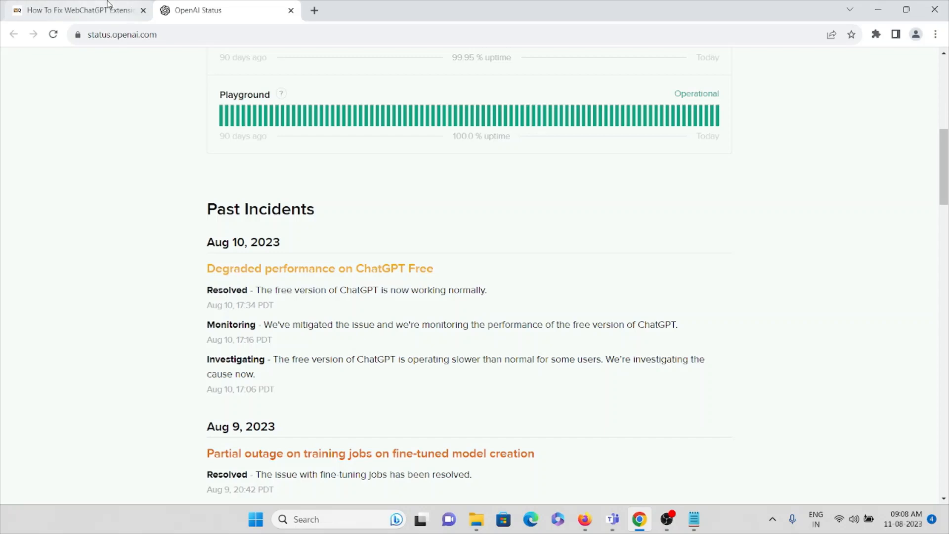
pyautogui.click(79, 10)
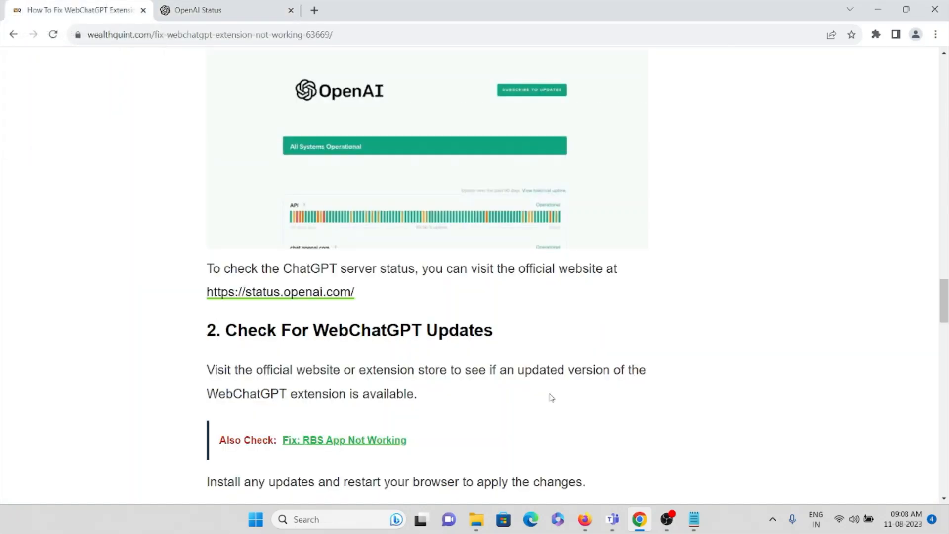
pyautogui.moveTo(552, 403)
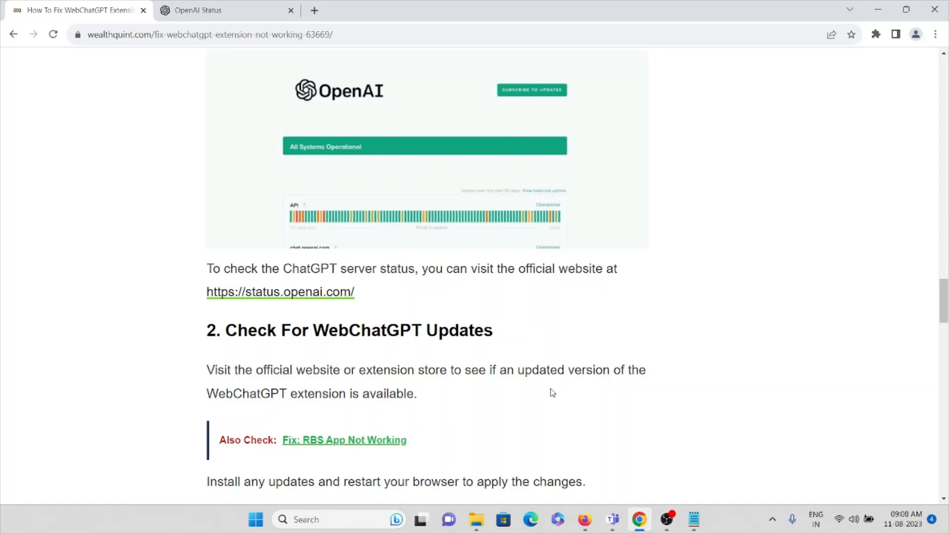
pyautogui.moveTo(551, 406)
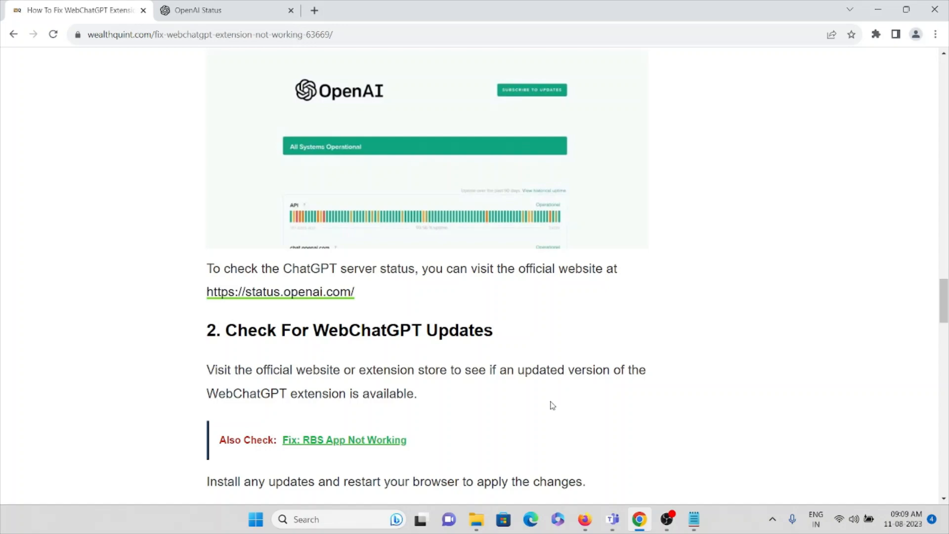
# Scroll past fix 2 to 'Check For WebChatGPT Updates' and the start of 'Clear Browser Cache And Cookies'
pyautogui.scroll(-3)
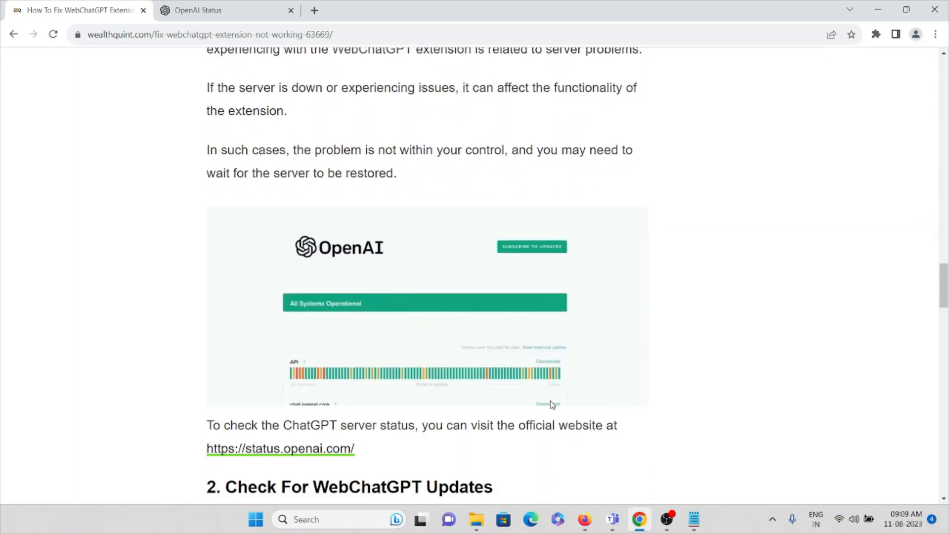
pyautogui.scroll(-3)
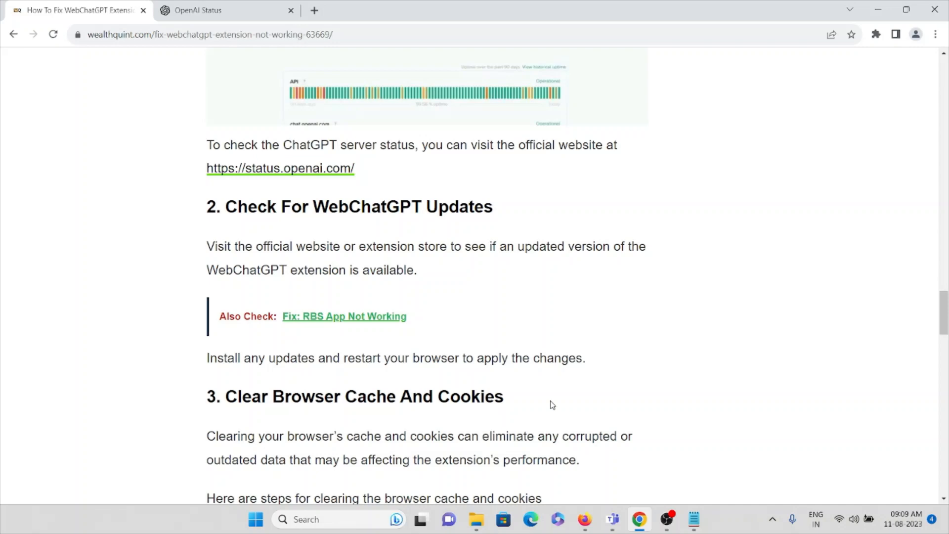
pyautogui.moveTo(557, 383)
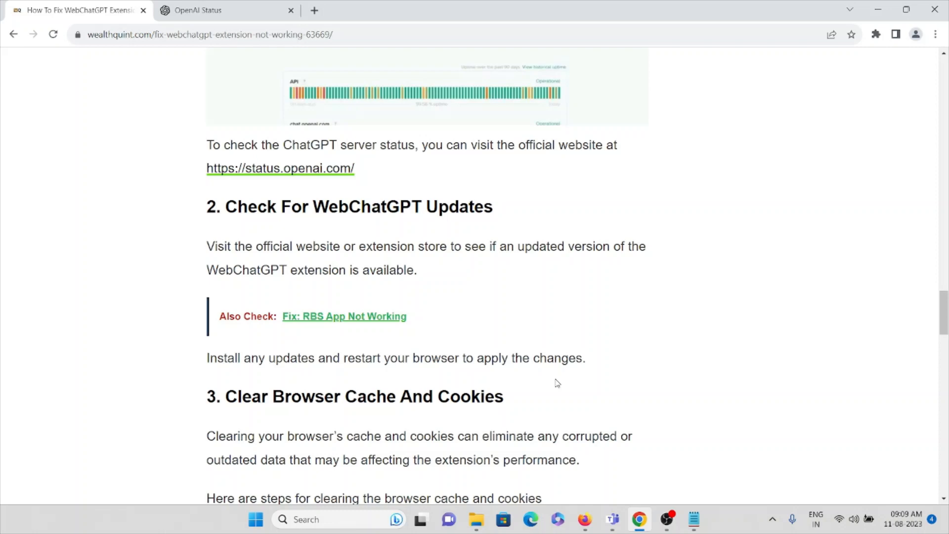
pyautogui.moveTo(539, 376)
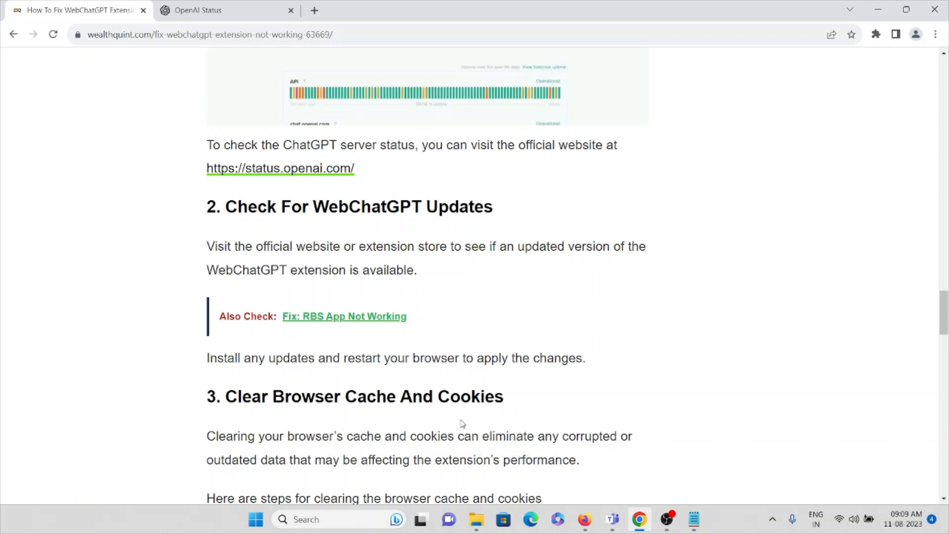
pyautogui.moveTo(473, 386)
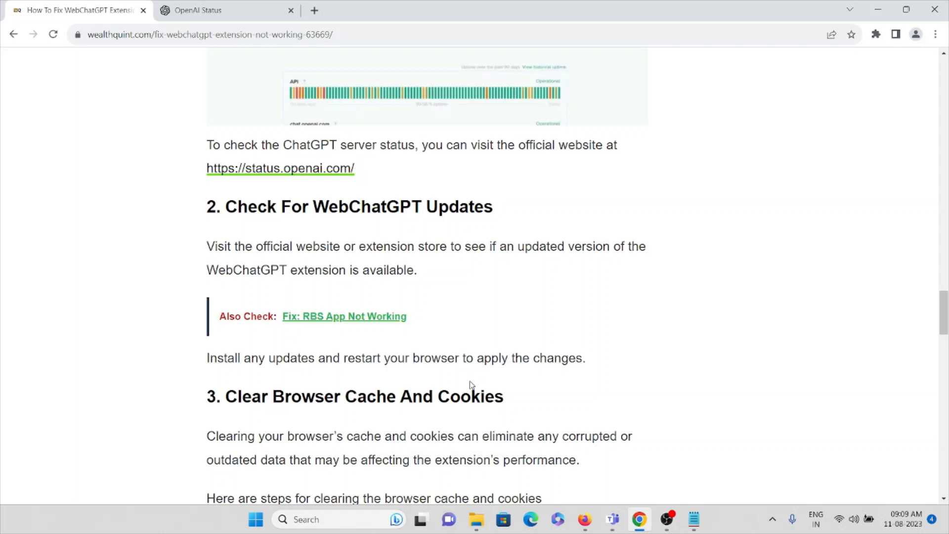
pyautogui.scroll(-3)
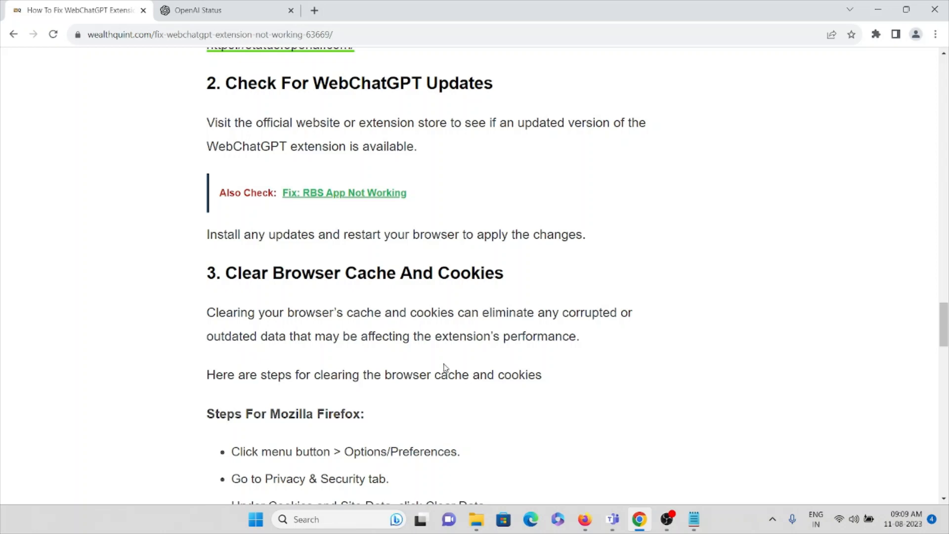
# Scroll to the 'Steps For Mozilla Firefox' and 'Steps For Google Chrome' cache-clearing lists
pyautogui.scroll(-3)
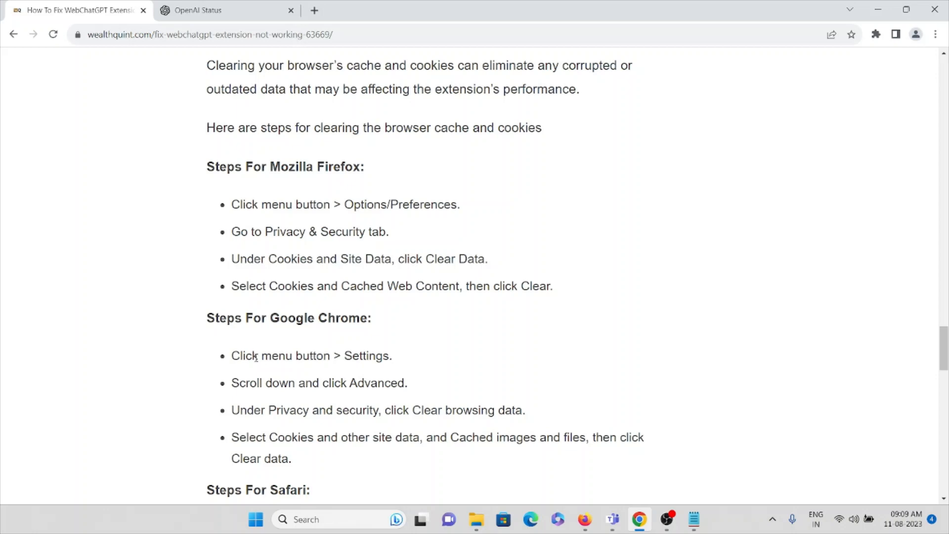
pyautogui.moveTo(324, 382)
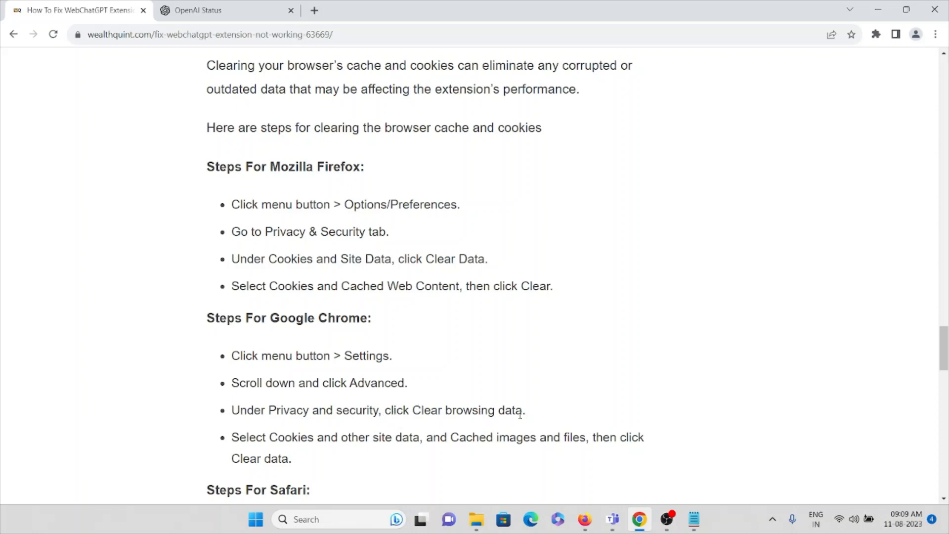
pyautogui.moveTo(373, 455)
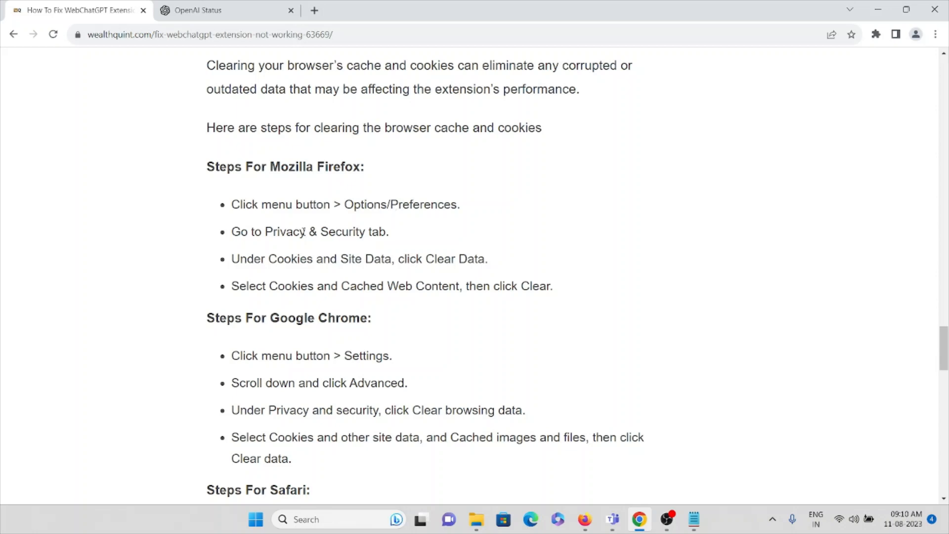
pyautogui.moveTo(348, 231)
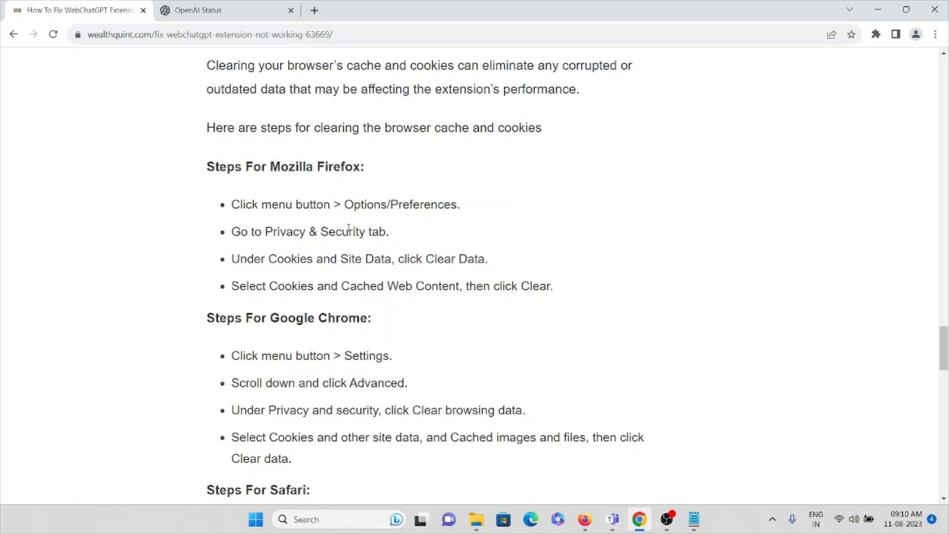
pyautogui.moveTo(356, 219)
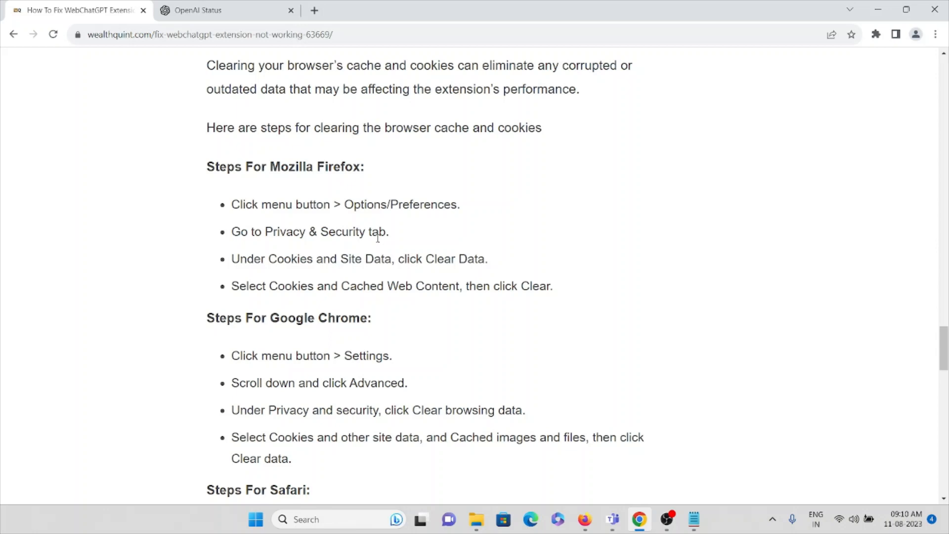
pyautogui.scroll(-3)
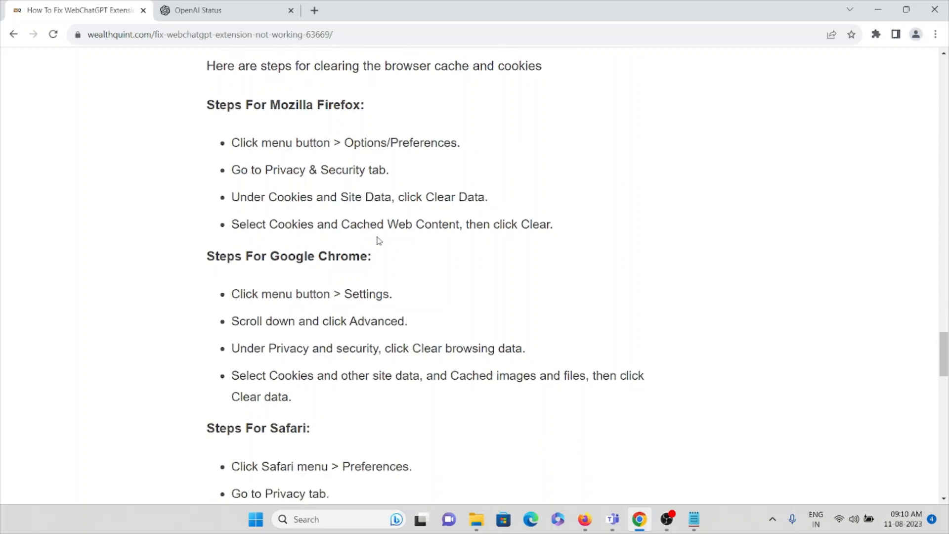
# Scroll to 'Steps For Safari' and fix 4 'Disable Conflicting Other Extensions'
pyautogui.scroll(-3)
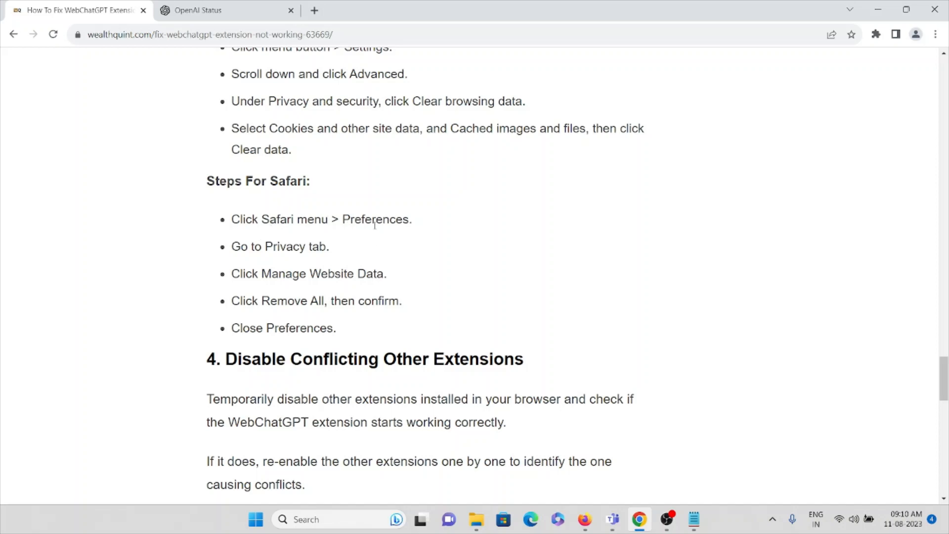
pyautogui.moveTo(332, 253)
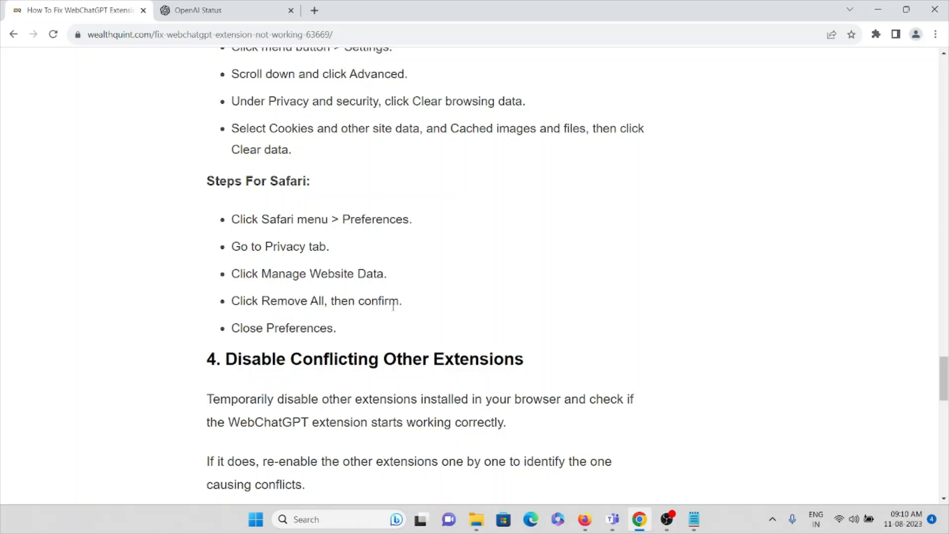
# Scroll through the reinstall-WebChatGPT fix until the 'Try a different browser' heading appears
pyautogui.scroll(-3)
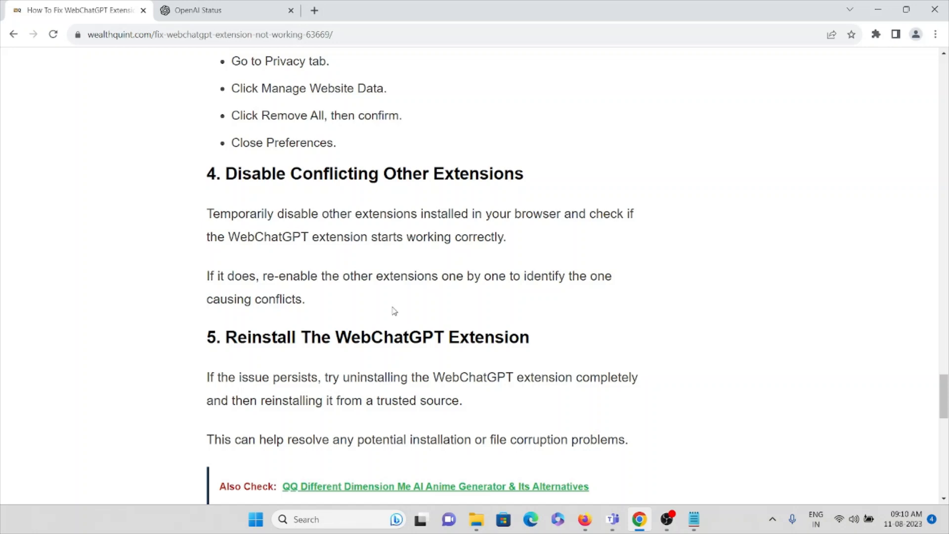
pyautogui.moveTo(391, 313)
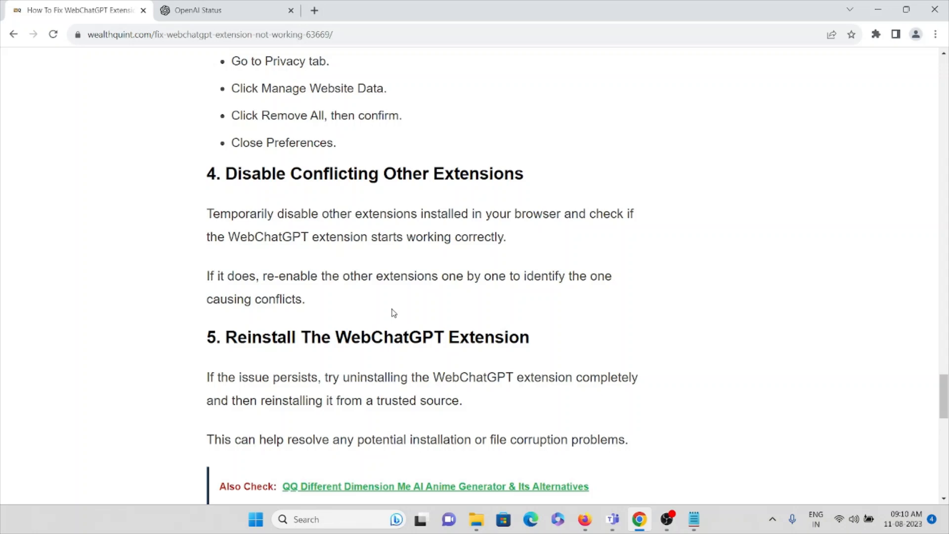
pyautogui.moveTo(387, 314)
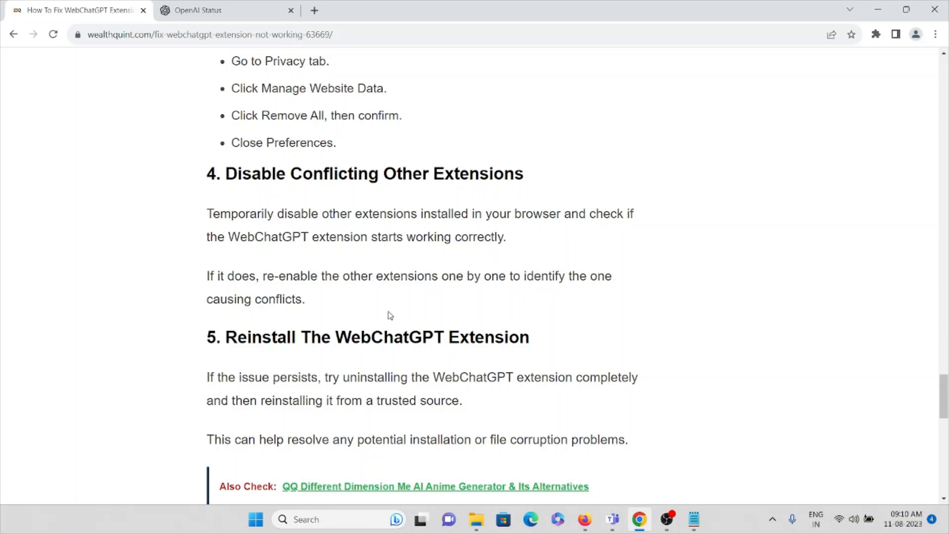
pyautogui.scroll(-3)
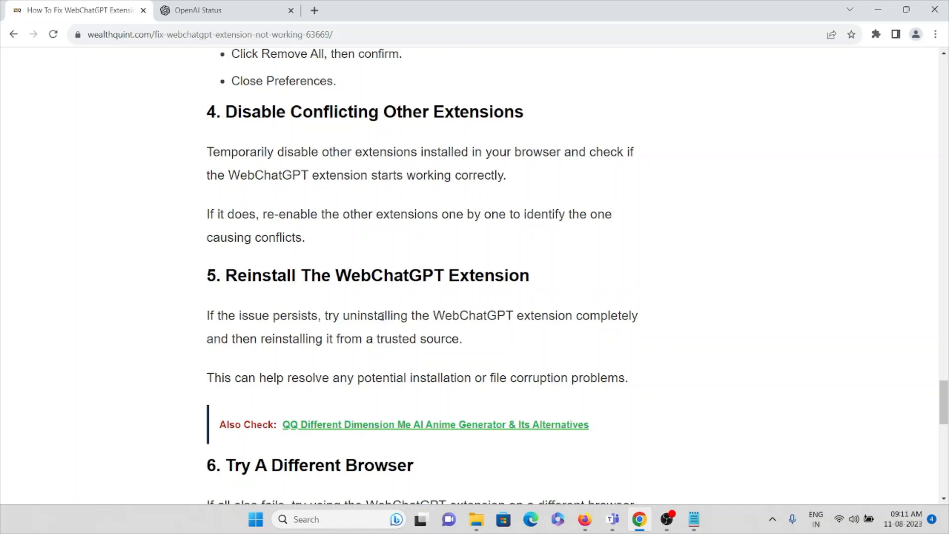
pyautogui.moveTo(368, 318)
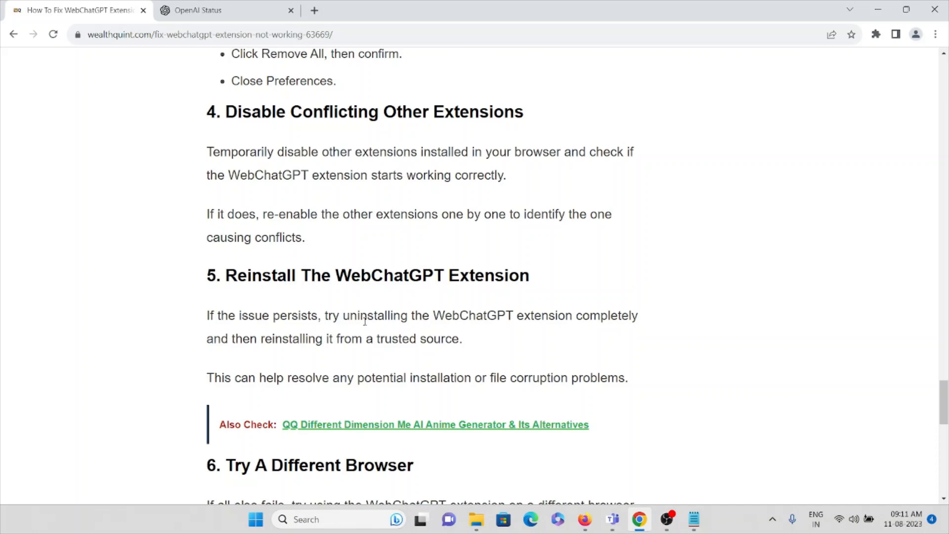
# Scroll through the try-a-different-browser fix down to the Similar Posts list
pyautogui.scroll(-3)
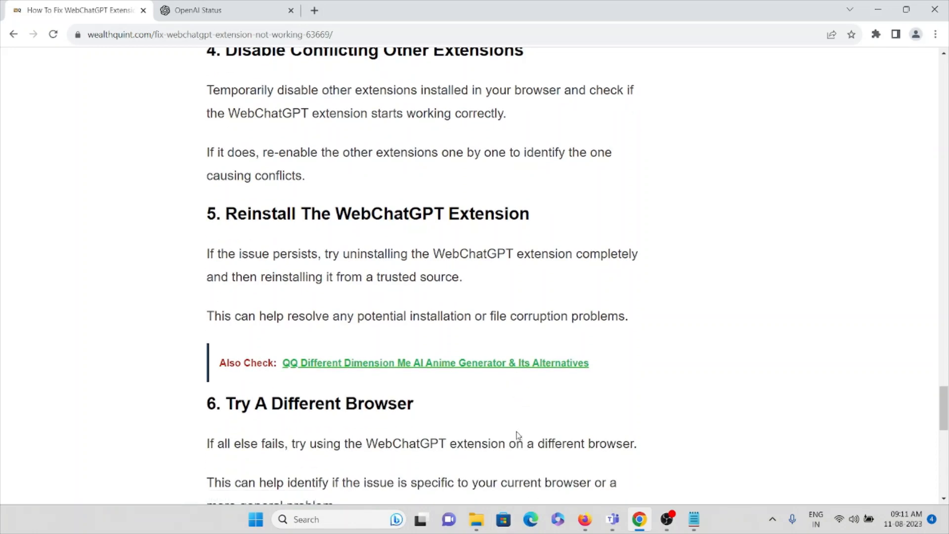
pyautogui.scroll(-3)
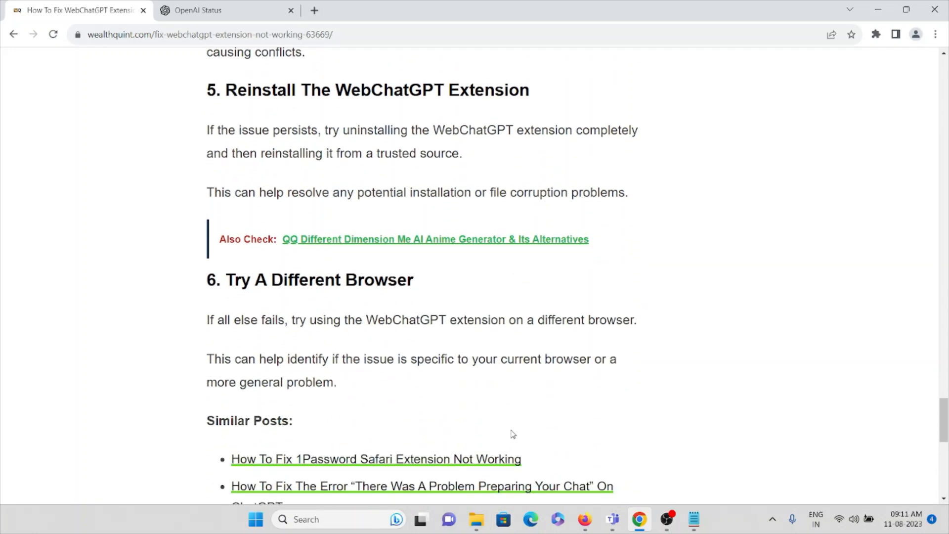
pyautogui.scroll(-3)
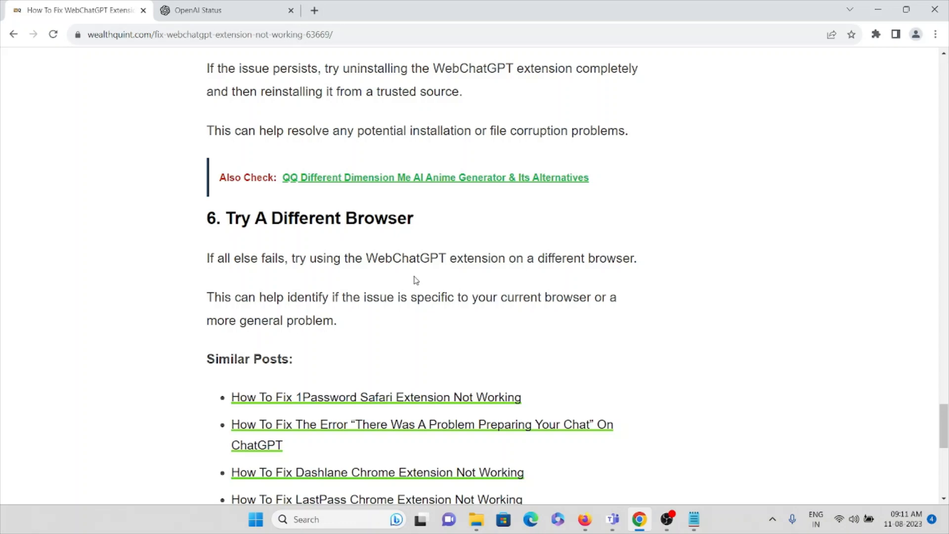
pyautogui.scroll(-3)
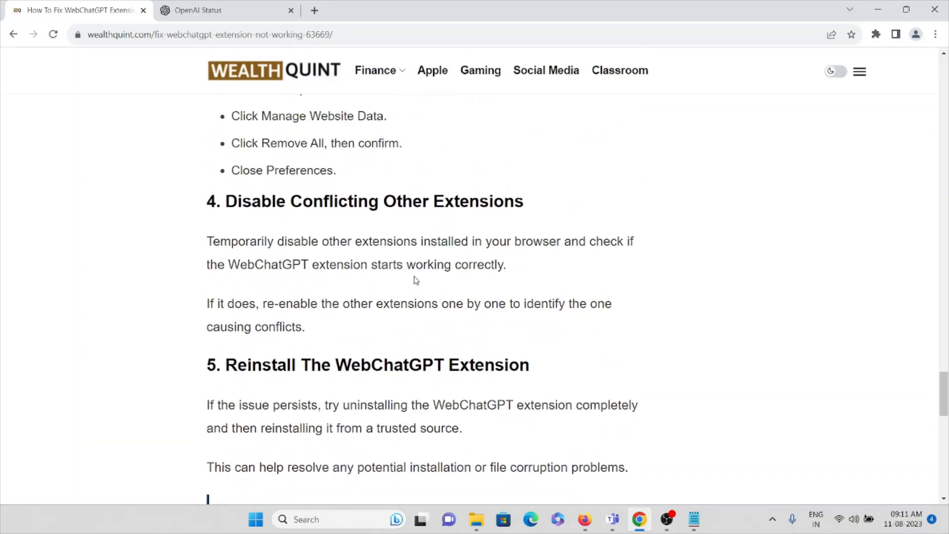
# Scroll back up to the title 'How To Fix WebChatGPT Extension Not Working'
pyautogui.scroll(3)
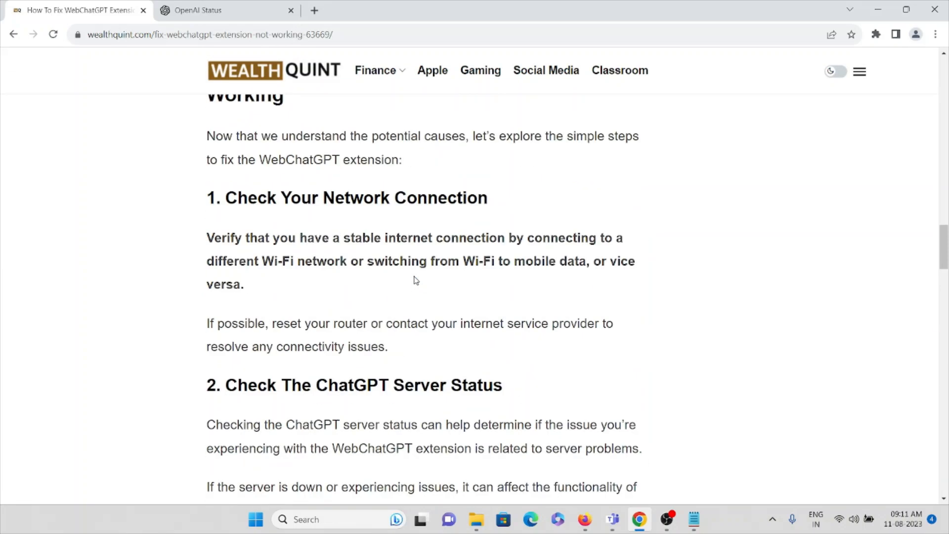
pyautogui.scroll(3)
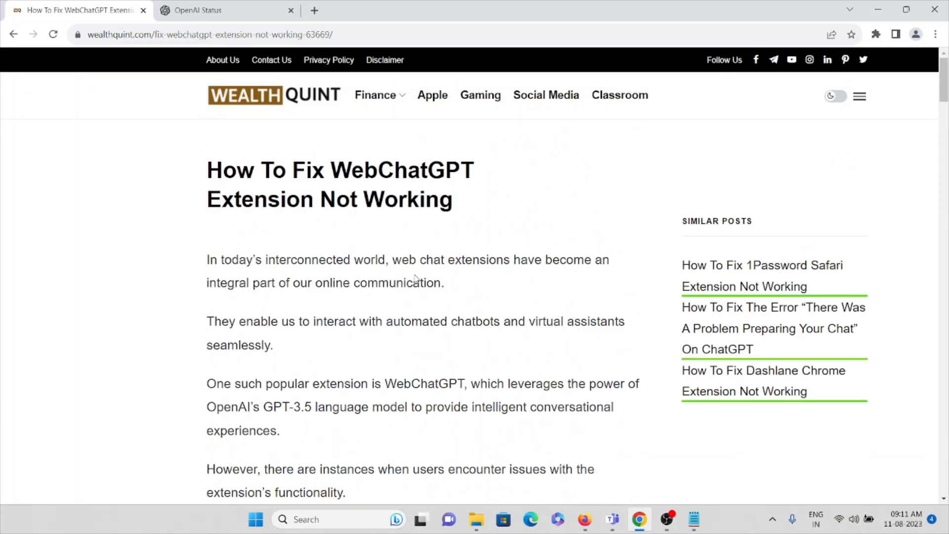
pyautogui.moveTo(369, 261)
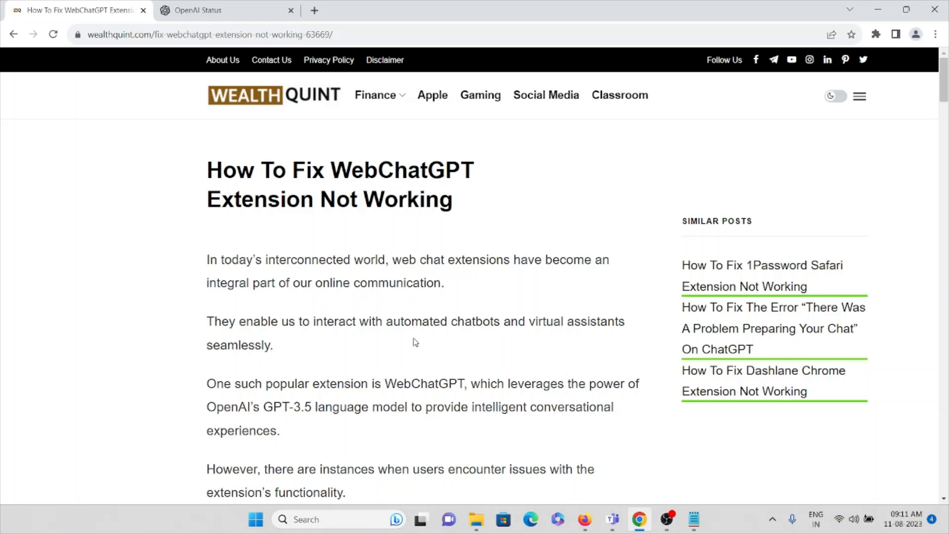
pyautogui.moveTo(428, 352)
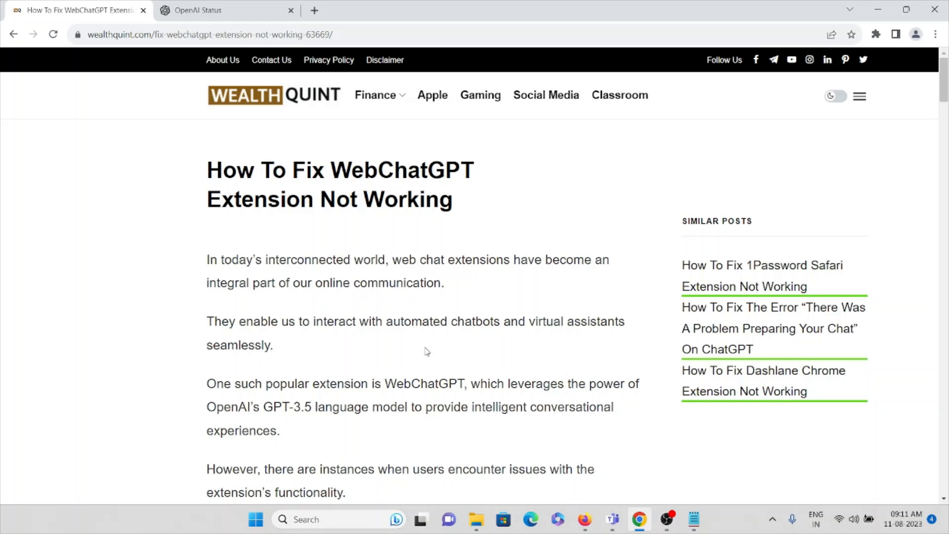